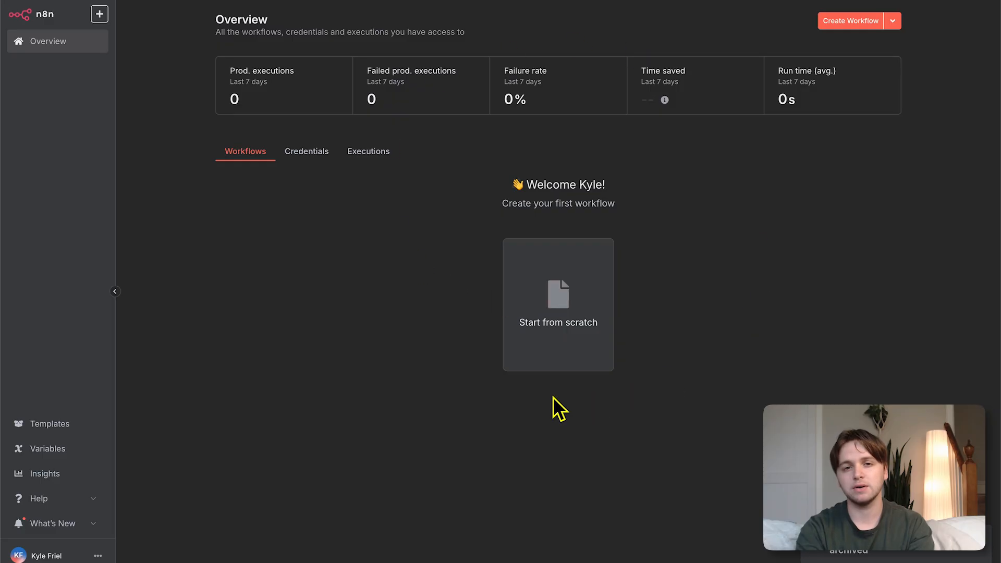
# Look around the existing workflow canvas before starting a fresh one
pyautogui.click(557, 303)
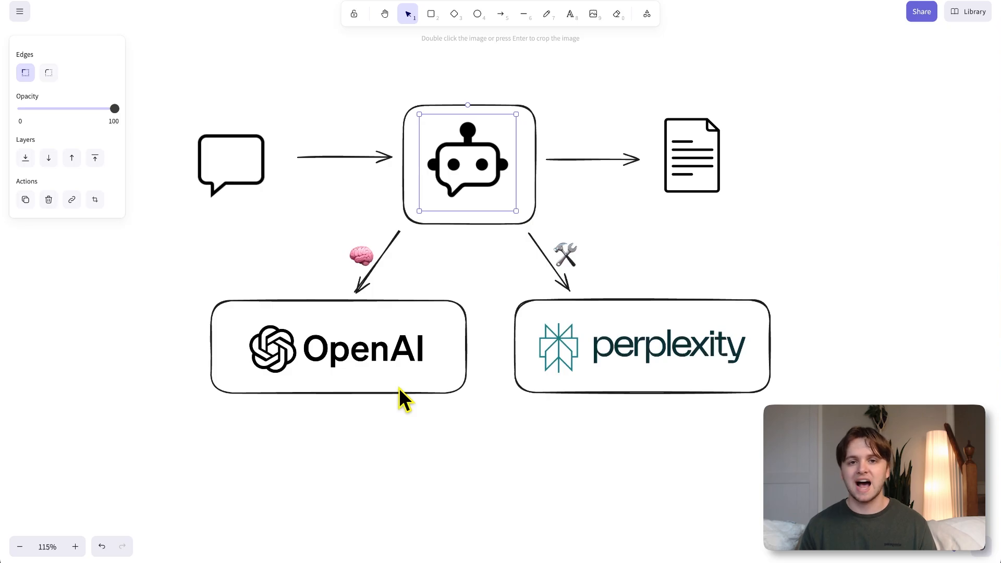
pyautogui.click(645, 253)
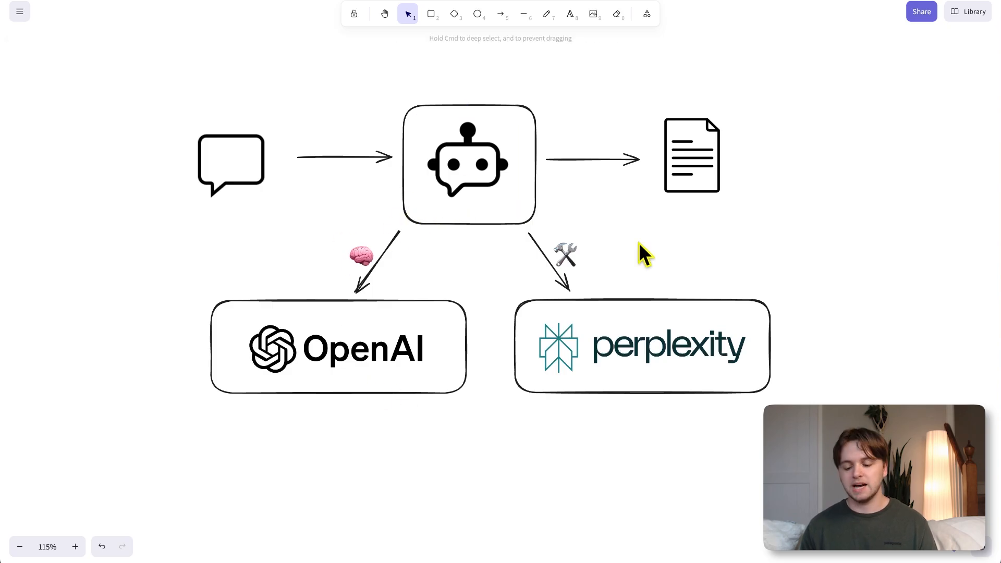
pyautogui.moveTo(625, 265)
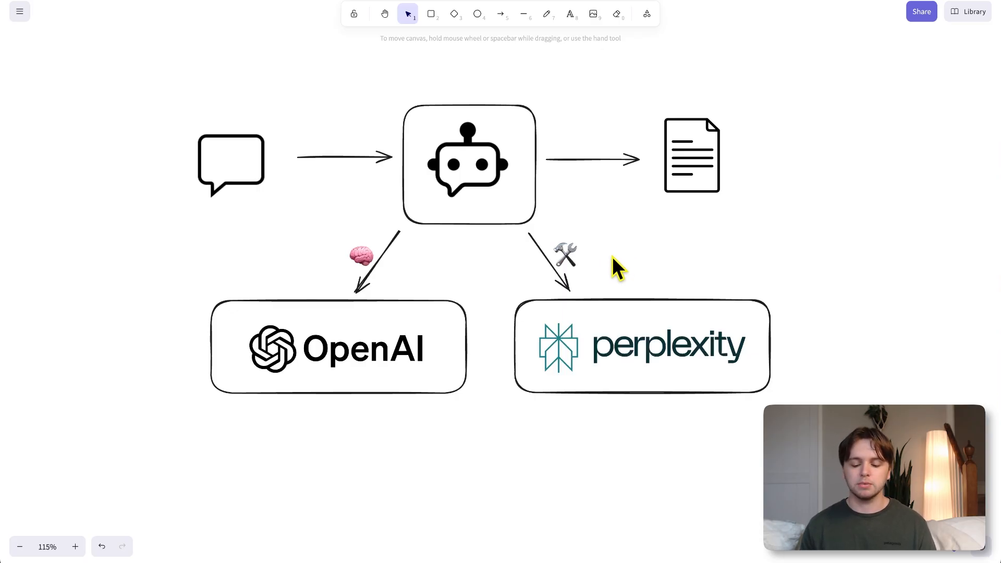
pyautogui.moveTo(771, 343)
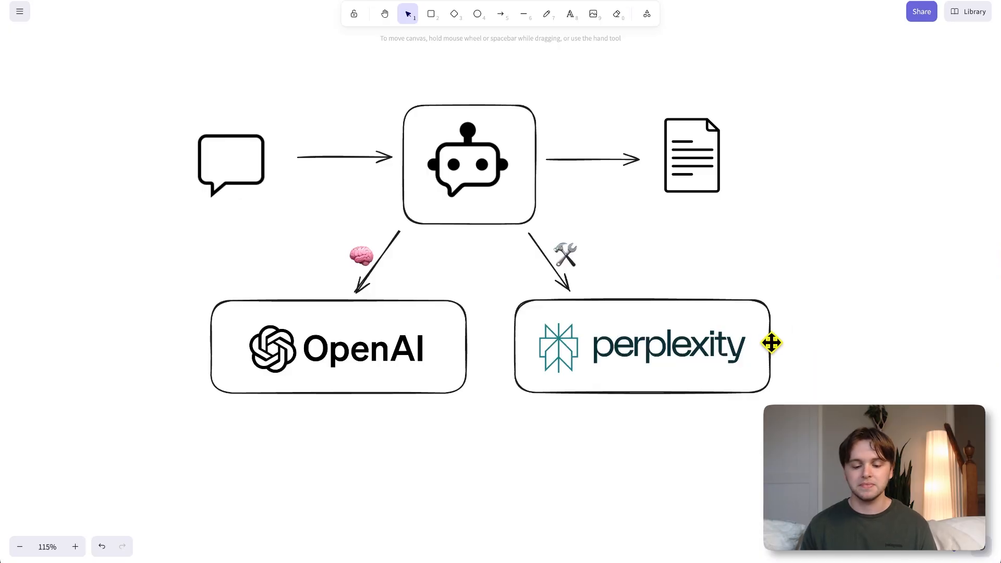
pyautogui.click(230, 164)
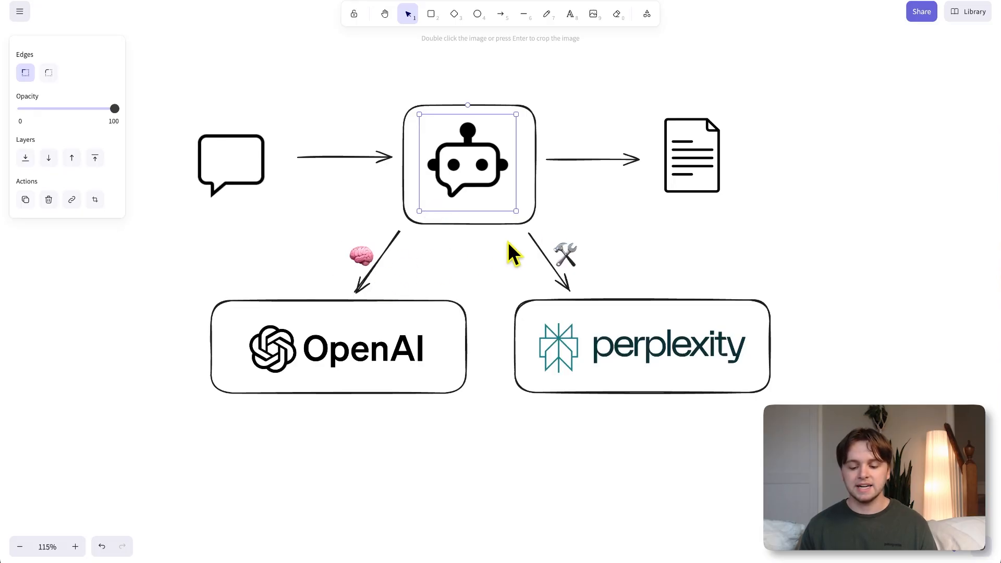
pyautogui.moveTo(568, 268)
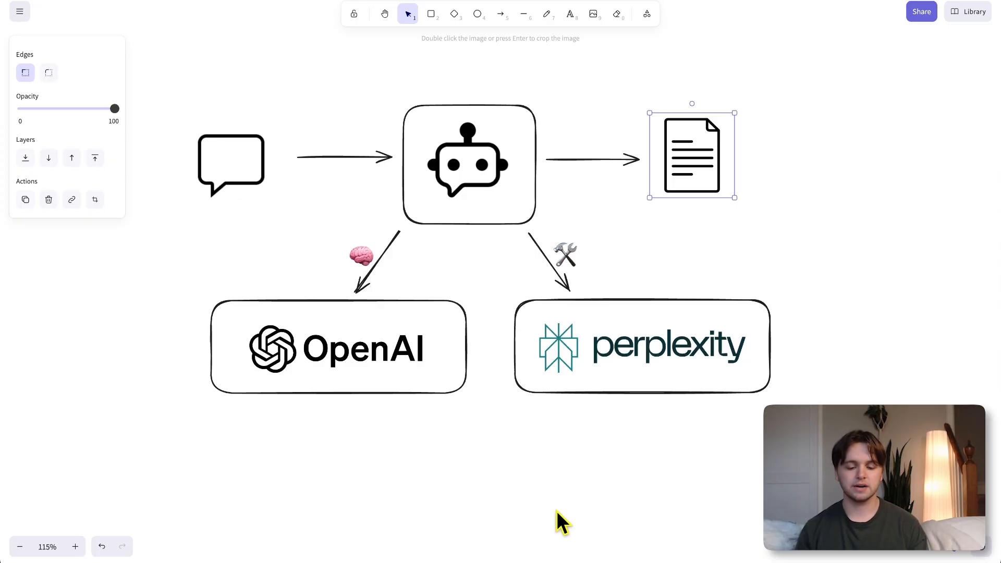
pyautogui.moveTo(600, 244)
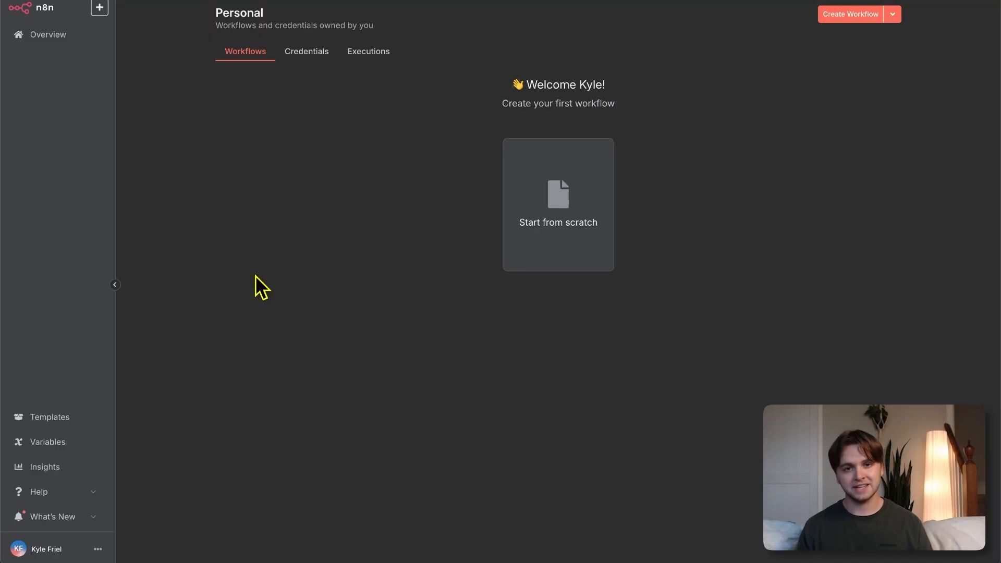
pyautogui.moveTo(851, 13)
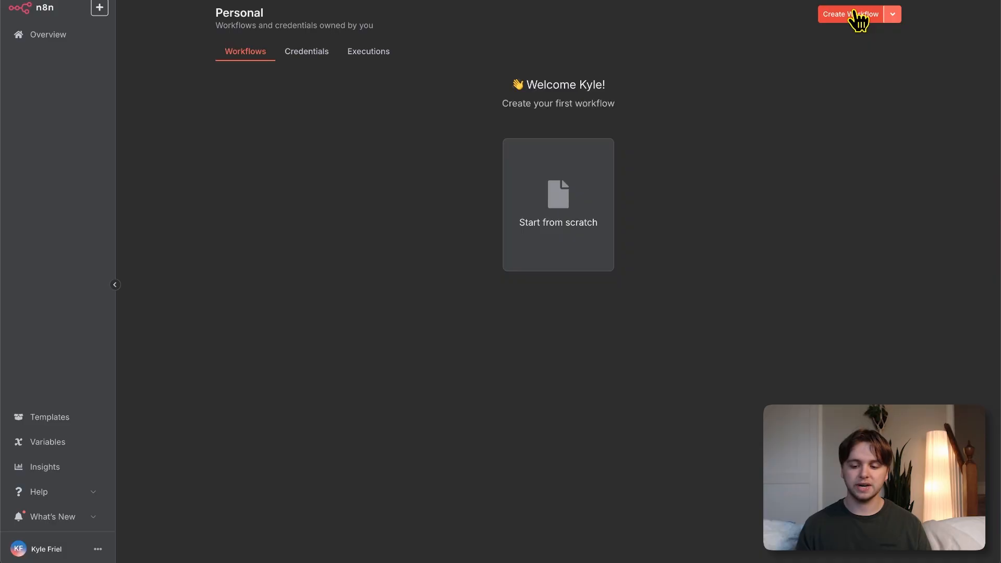
# Create a new workflow named 'Research Agent' triggered by an incoming chat message
pyautogui.click(850, 14)
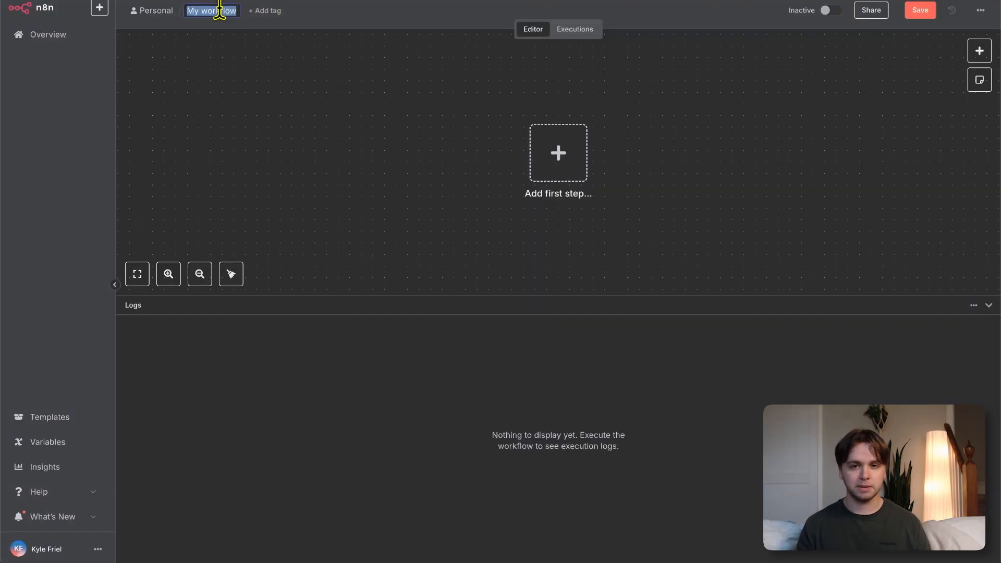
pyautogui.write('Research Agent')
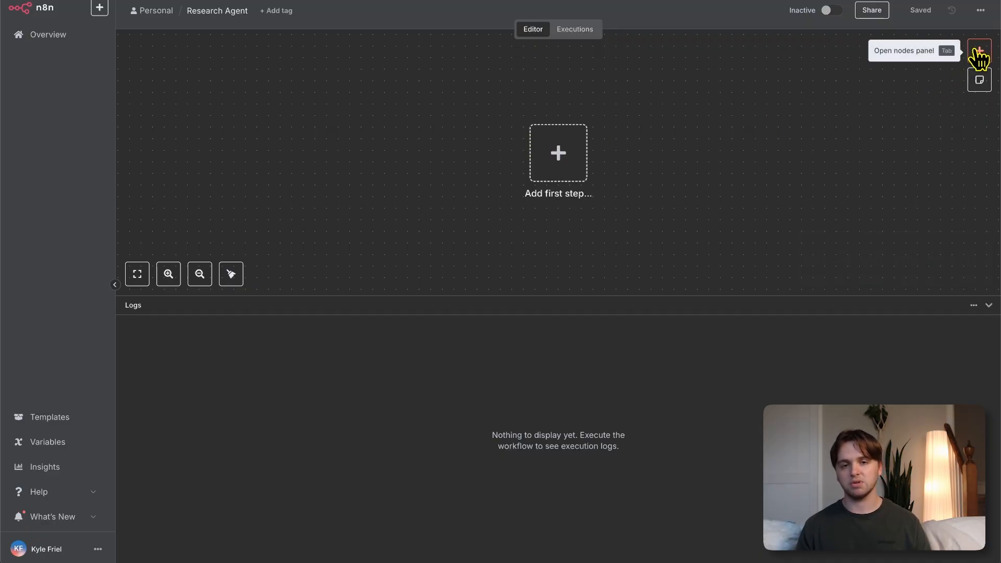
pyautogui.click(557, 152)
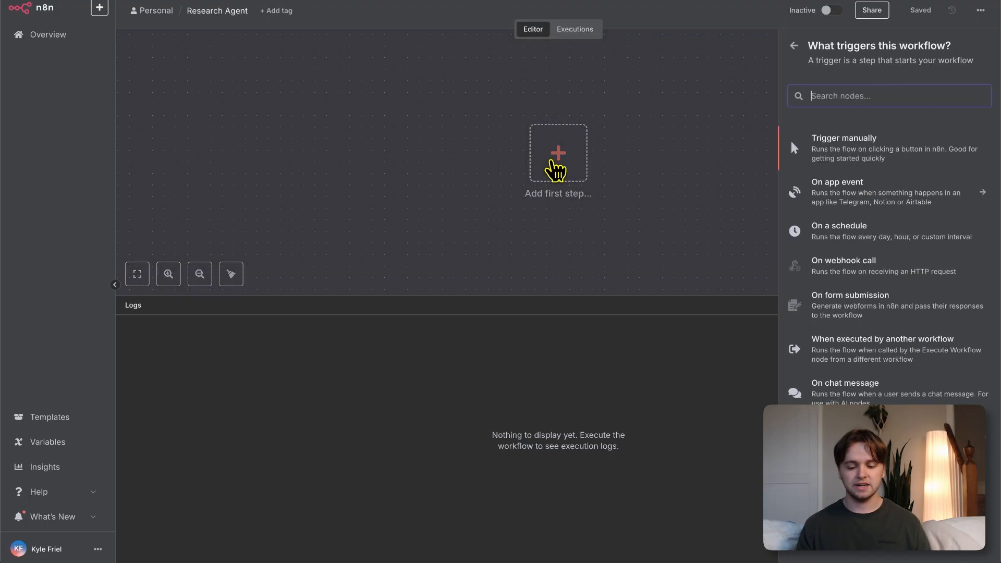
pyautogui.moveTo(869, 394)
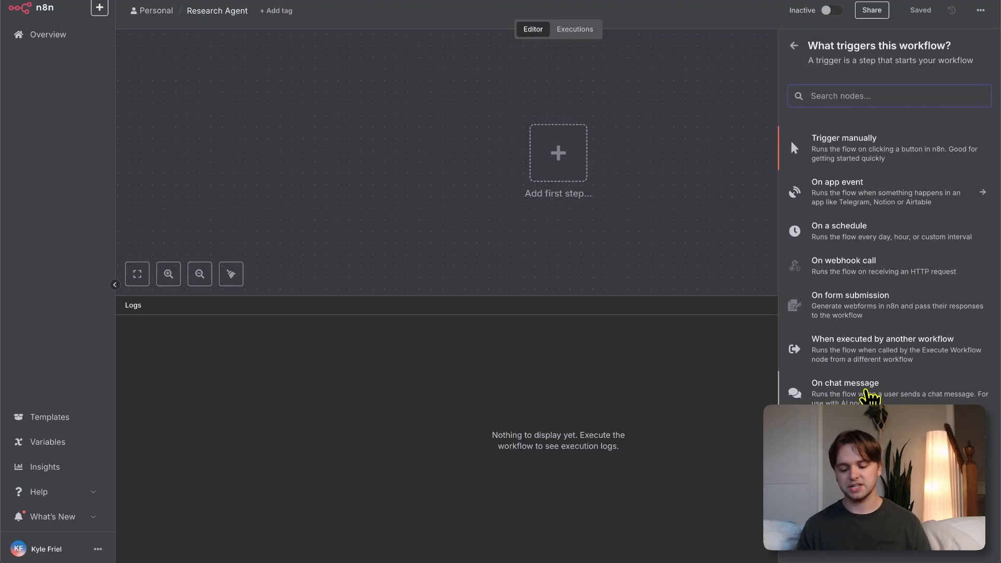
pyautogui.click(845, 383)
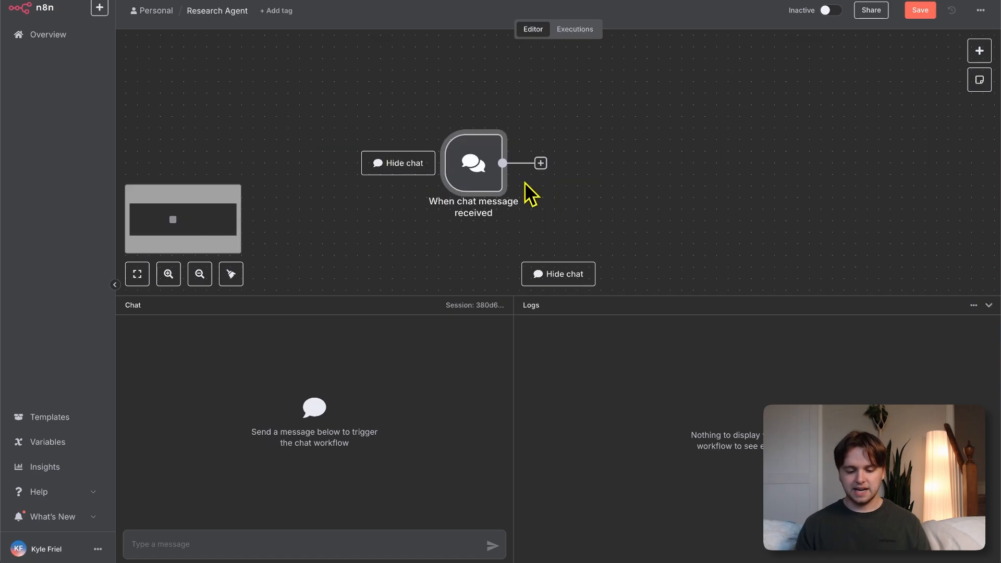
# Add an AI Agent node from the AI options right after the chat trigger
pyautogui.click(540, 163)
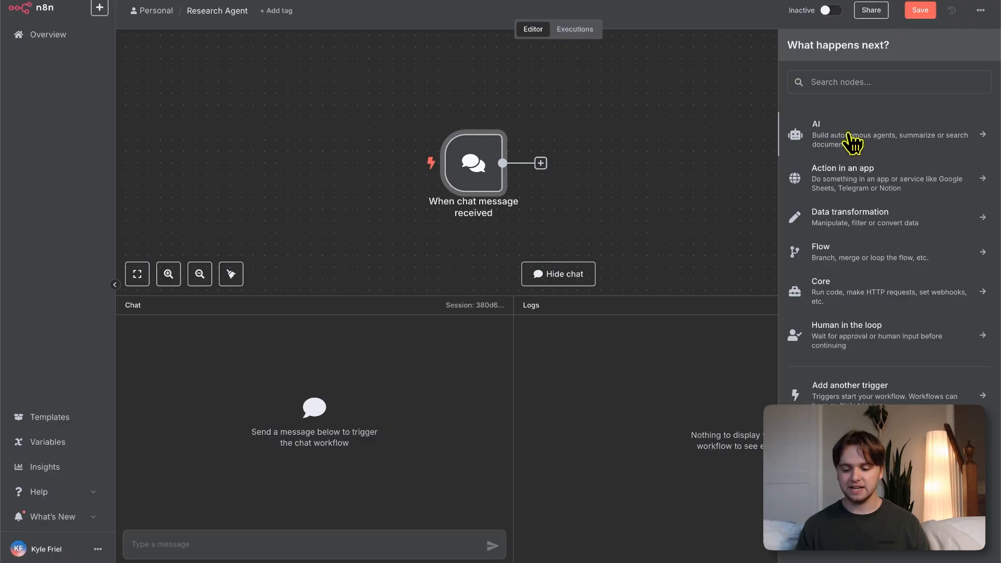
pyautogui.click(815, 135)
pyautogui.write('hey')
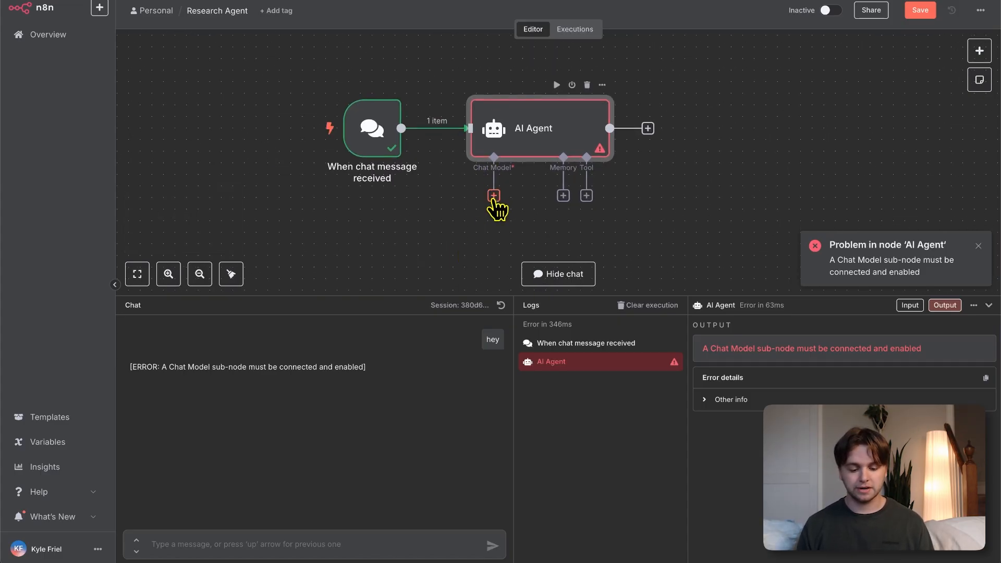
# Attach an OpenAI Chat Model to the AI Agent and look for a credential to use
pyautogui.click(493, 195)
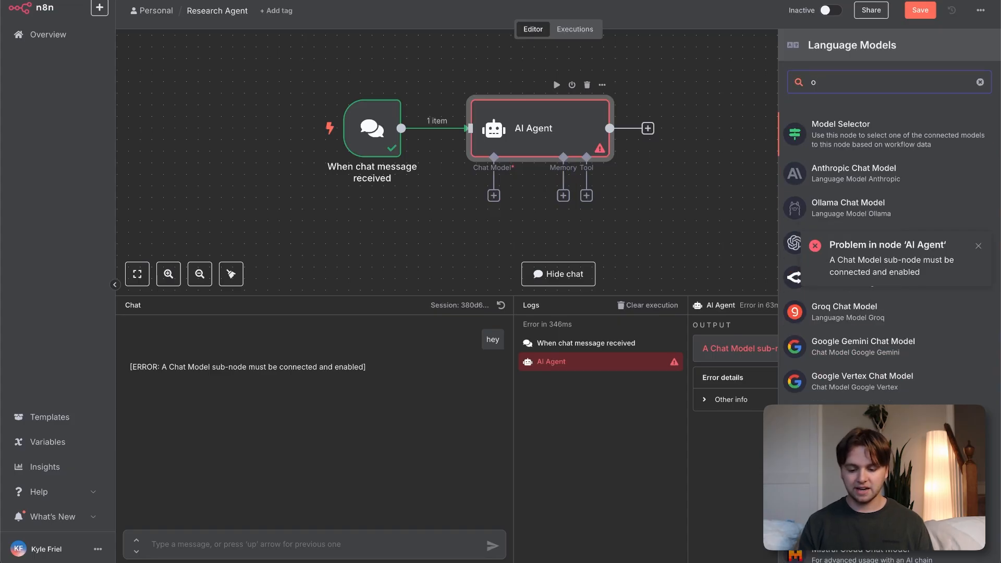
pyautogui.write('pen')
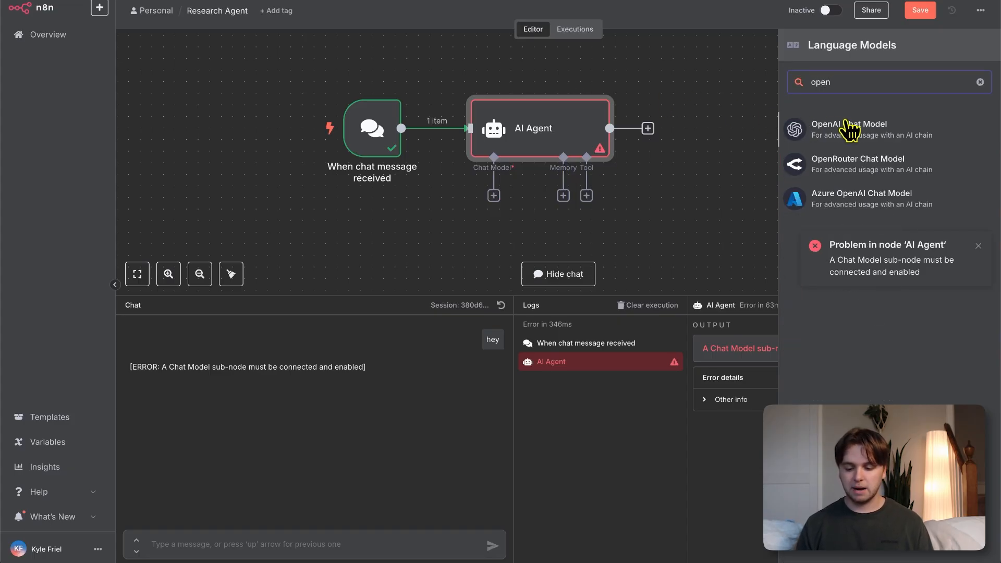
pyautogui.click(848, 128)
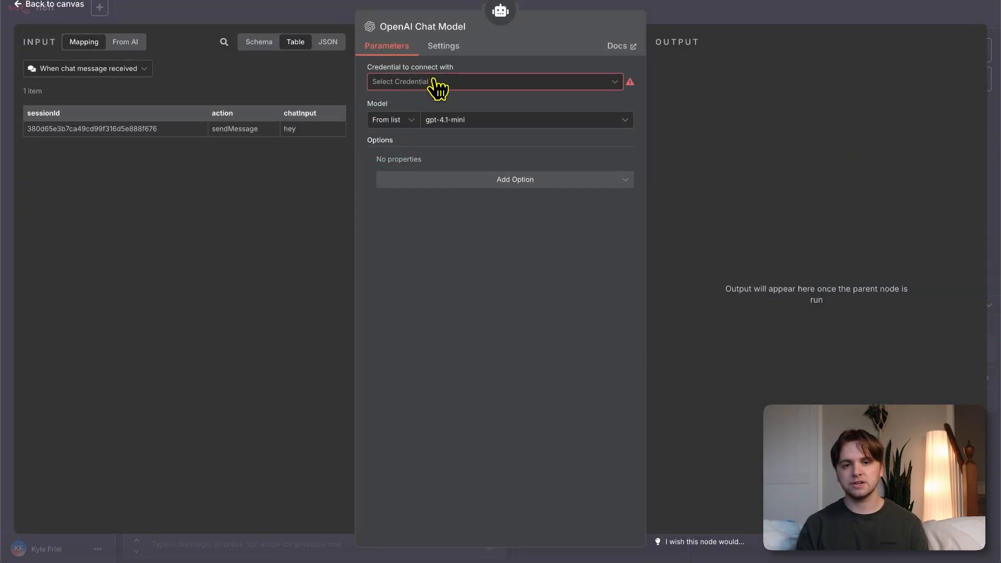
pyautogui.click(491, 82)
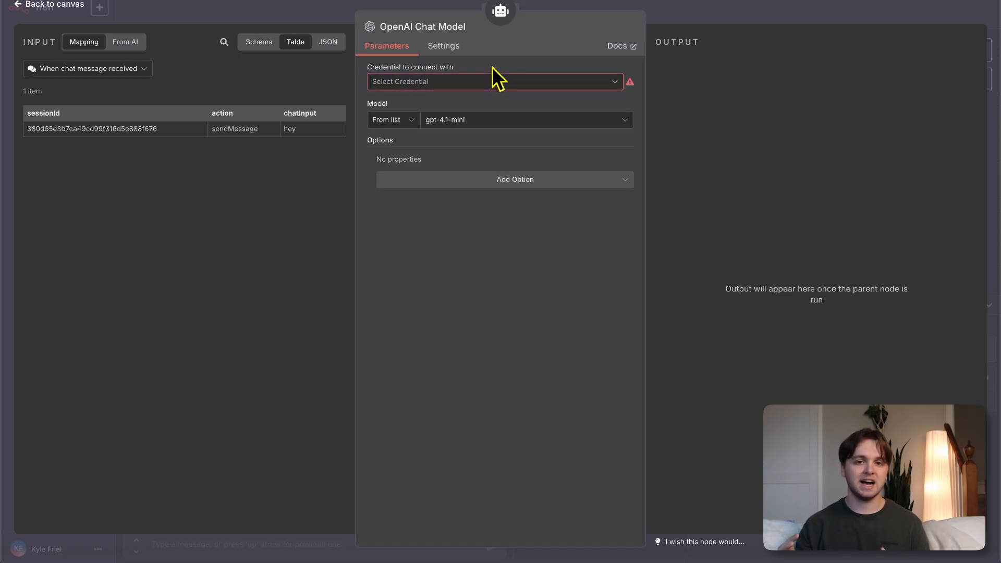
pyautogui.click(491, 81)
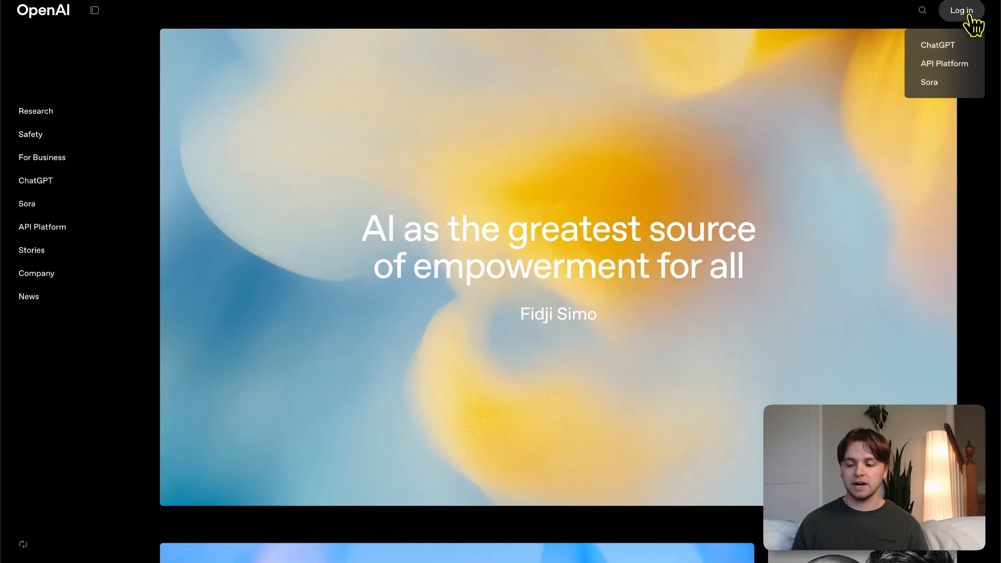
pyautogui.moveTo(943, 52)
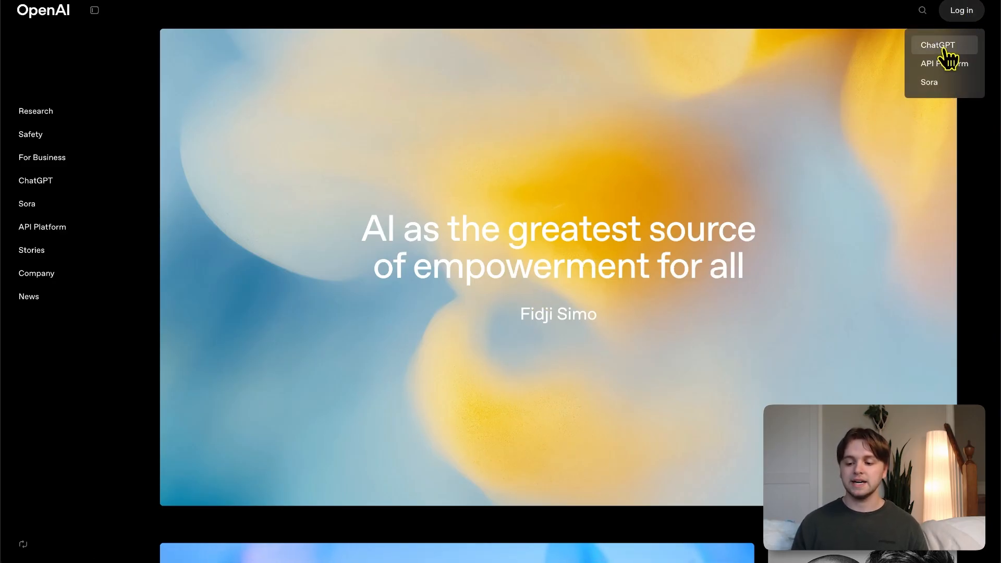
# In the OpenAI API platform, create a new secret key named 'ai-agent' from the API keys page
pyautogui.click(943, 64)
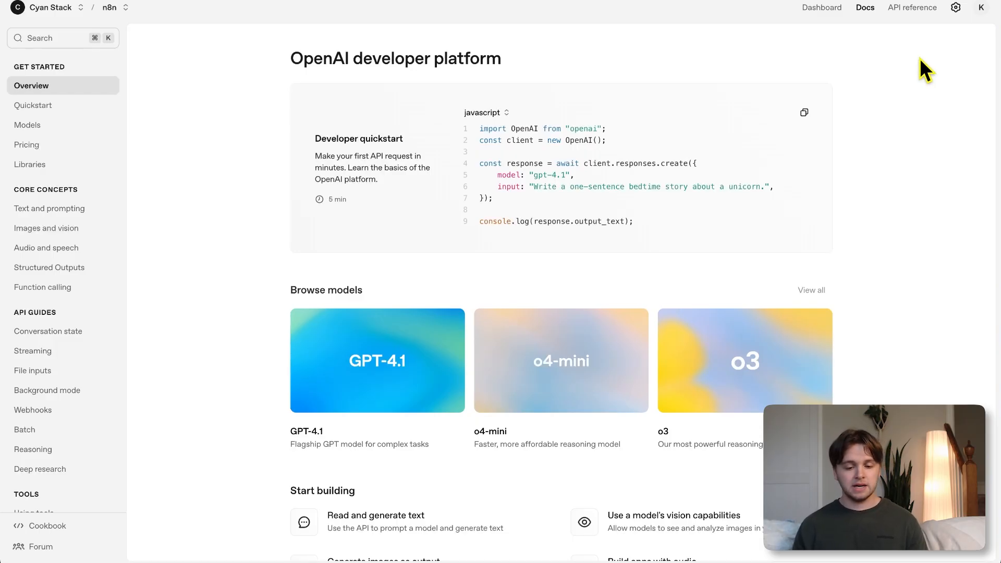
pyautogui.click(957, 7)
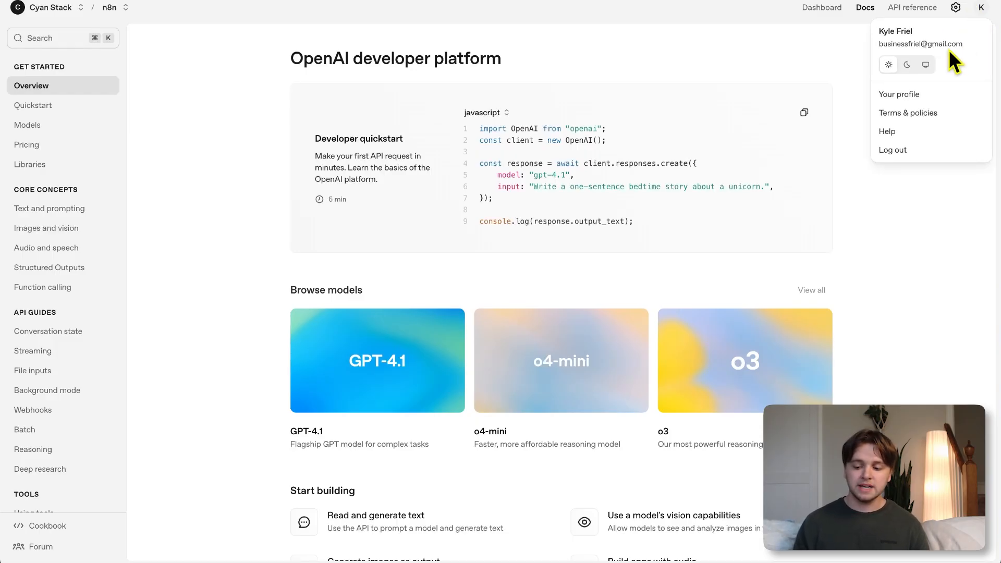
pyautogui.click(899, 94)
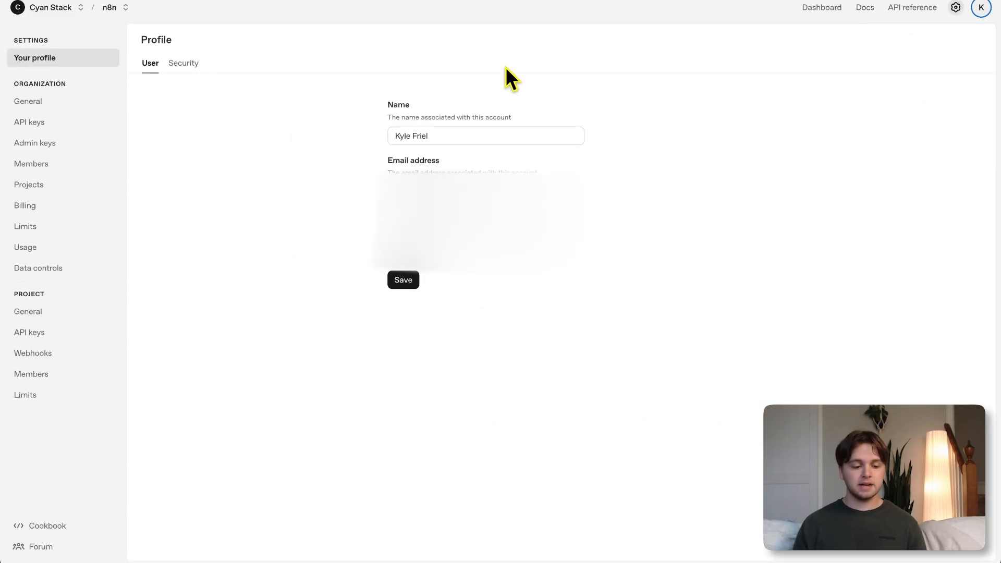
pyautogui.click(29, 122)
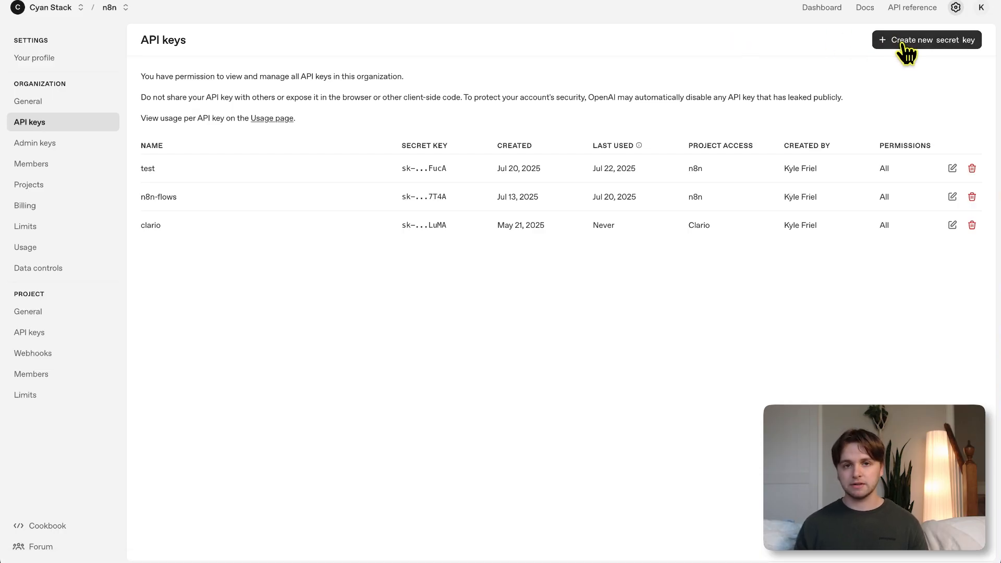
pyautogui.click(926, 40)
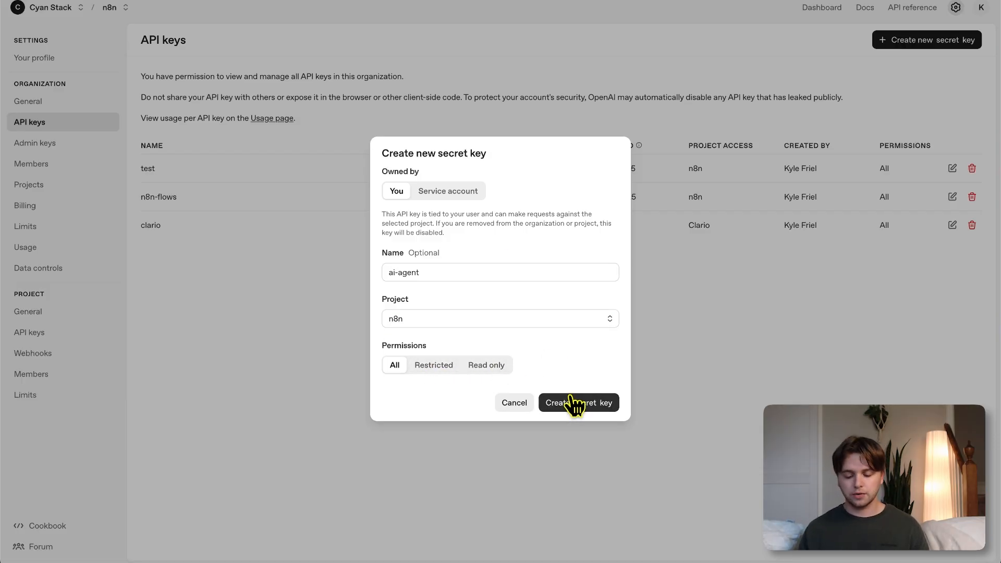
pyautogui.click(577, 402)
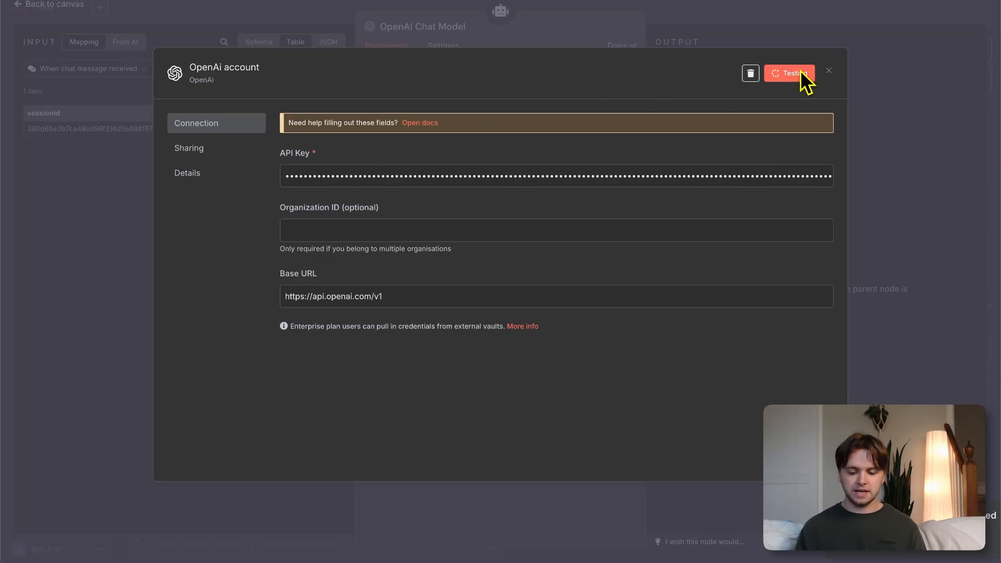
# Save the OpenAI account credential holding the new API key so n8n tests it
pyautogui.click(790, 73)
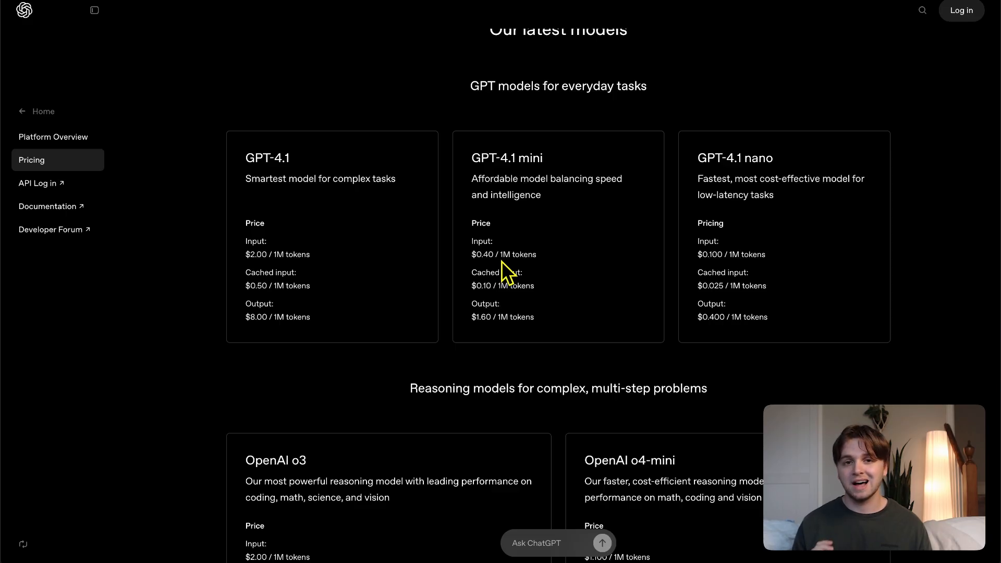
pyautogui.doubleClick(507, 158)
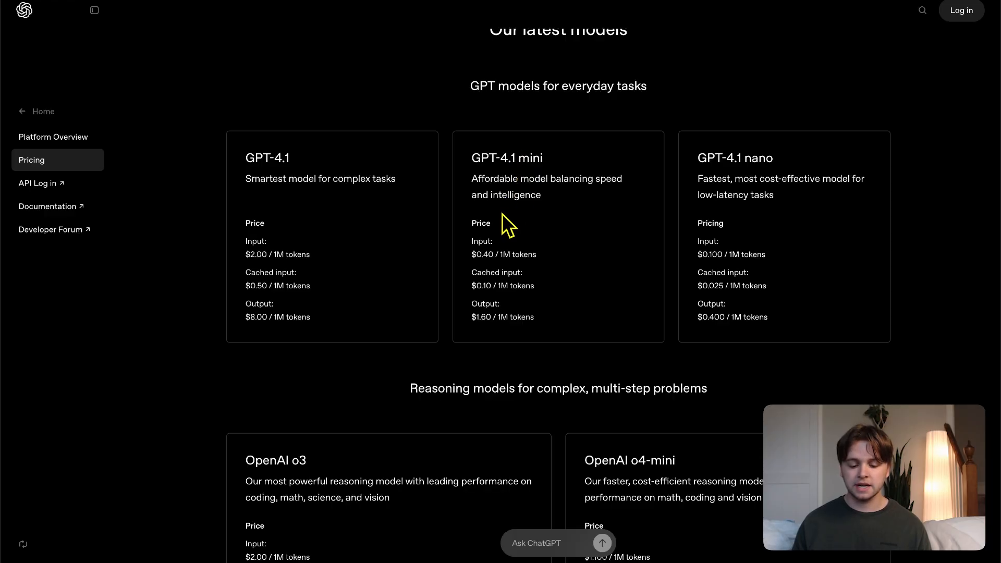
pyautogui.scroll(-3)
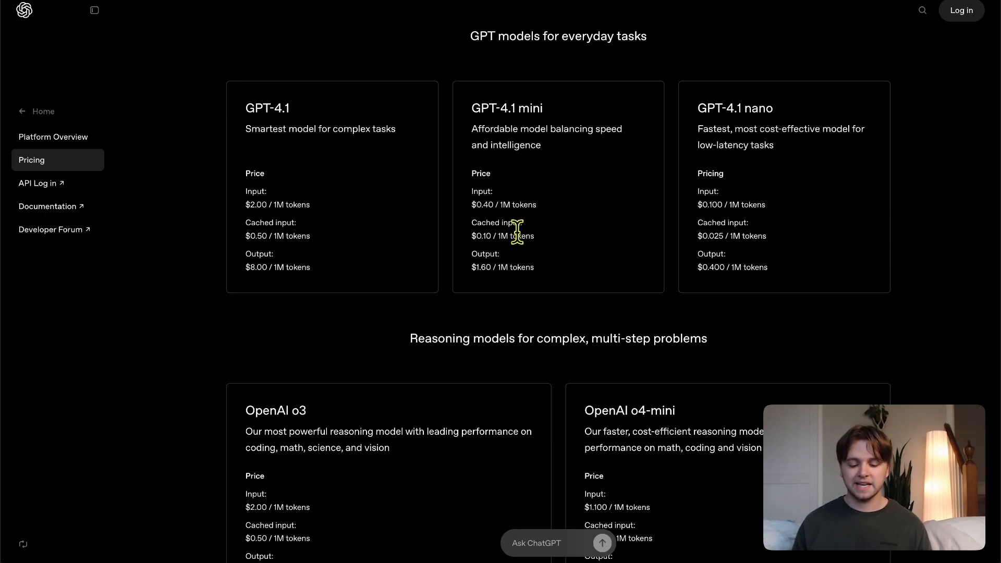
pyautogui.scroll(-3)
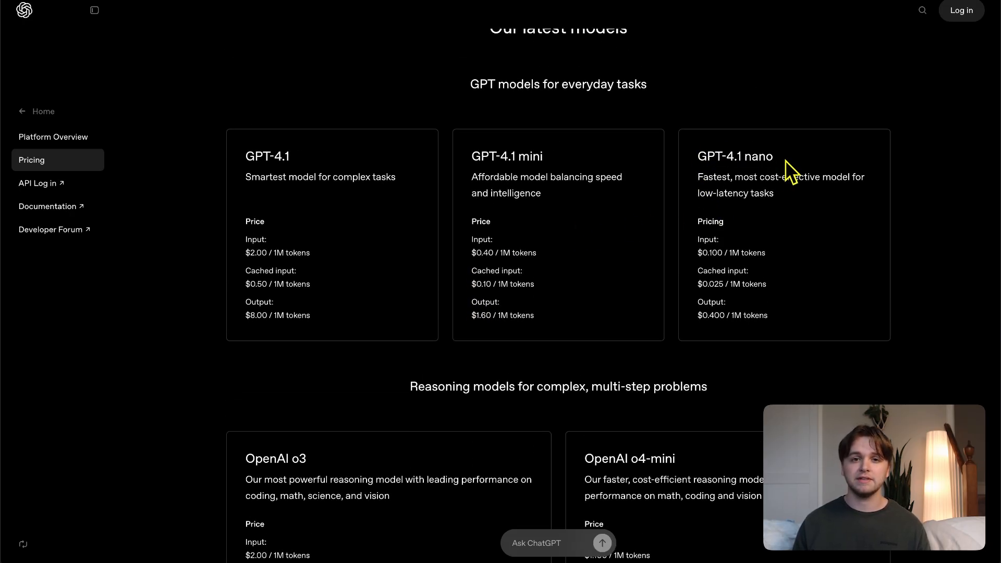
pyautogui.scroll(-3)
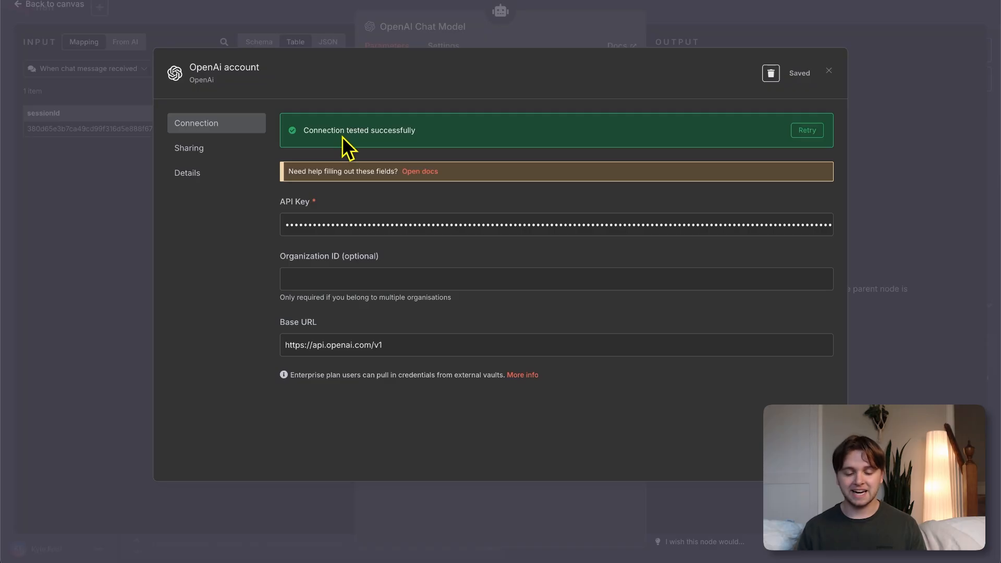
# Keep gpt-4.1-mini as the chat model and send a test chat message to the agent
pyautogui.click(828, 70)
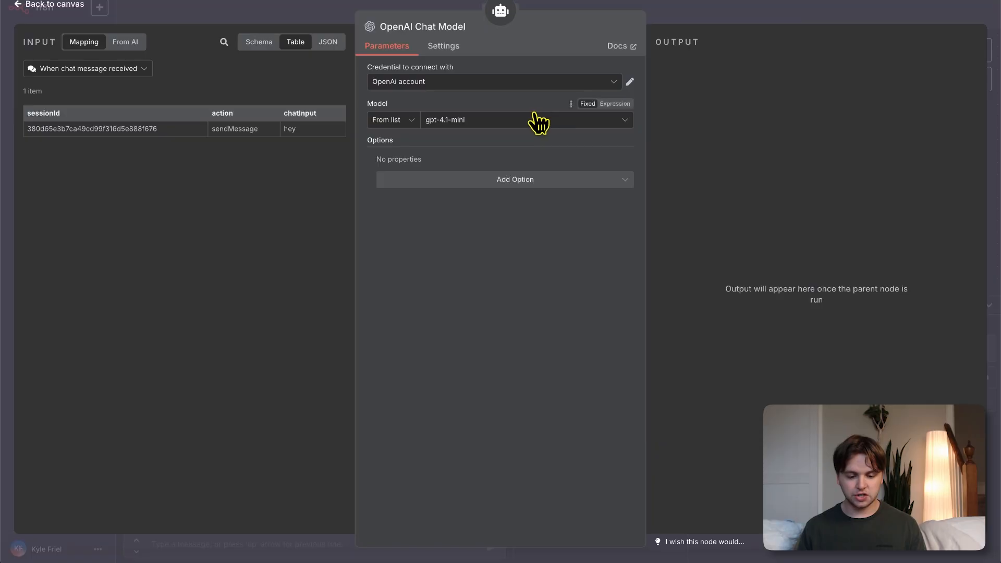
pyautogui.click(523, 119)
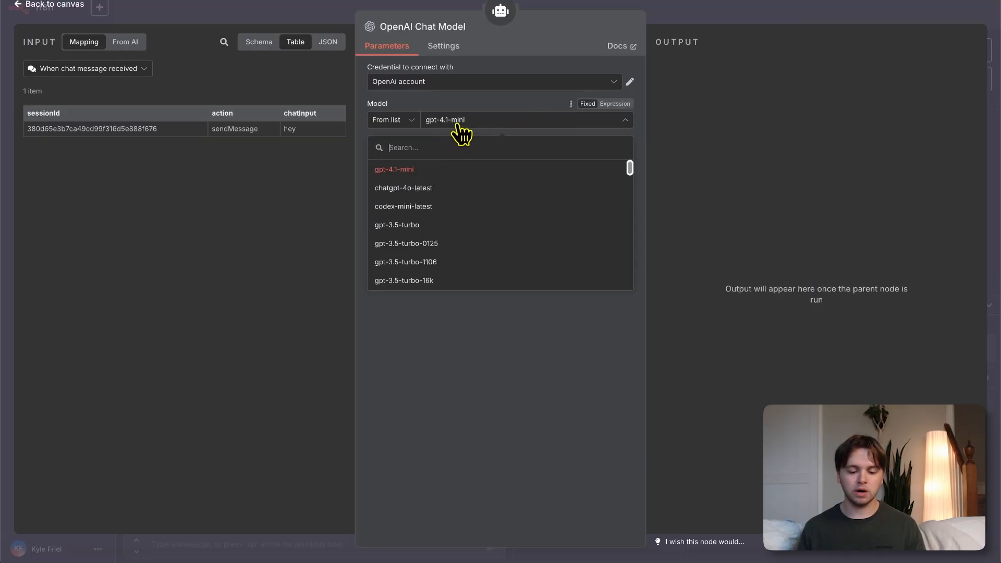
pyautogui.write('gpt')
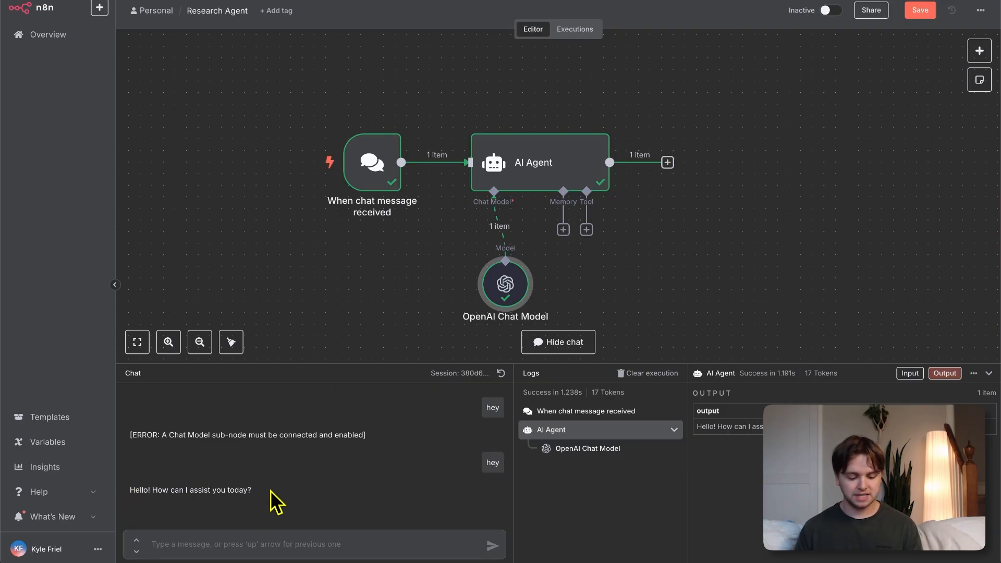
pyautogui.write('how how a')
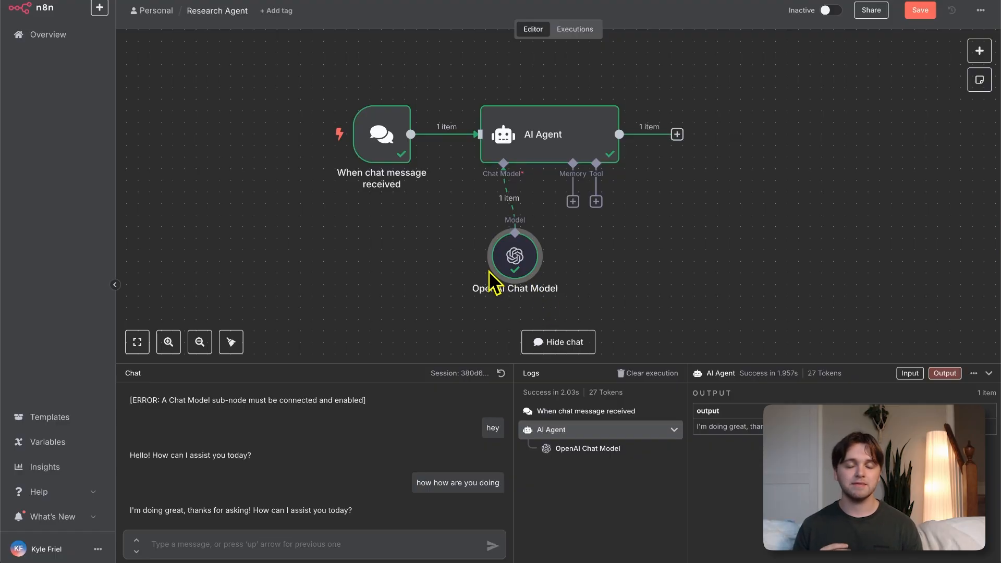
pyautogui.moveTo(614, 223)
pyautogui.write('per')
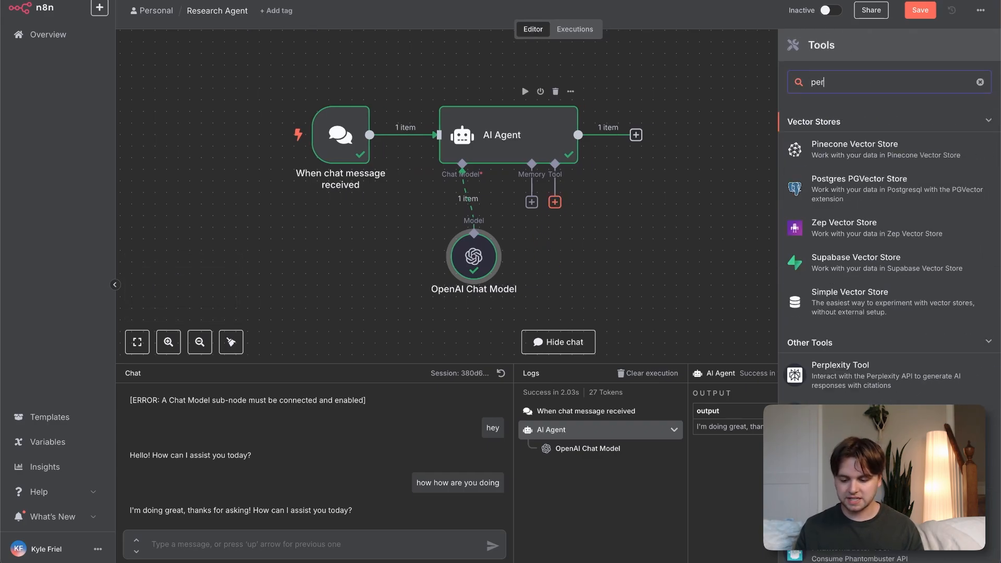
# Add the Perplexity tool to the agent and start creating a new Perplexity credential
pyautogui.click(841, 374)
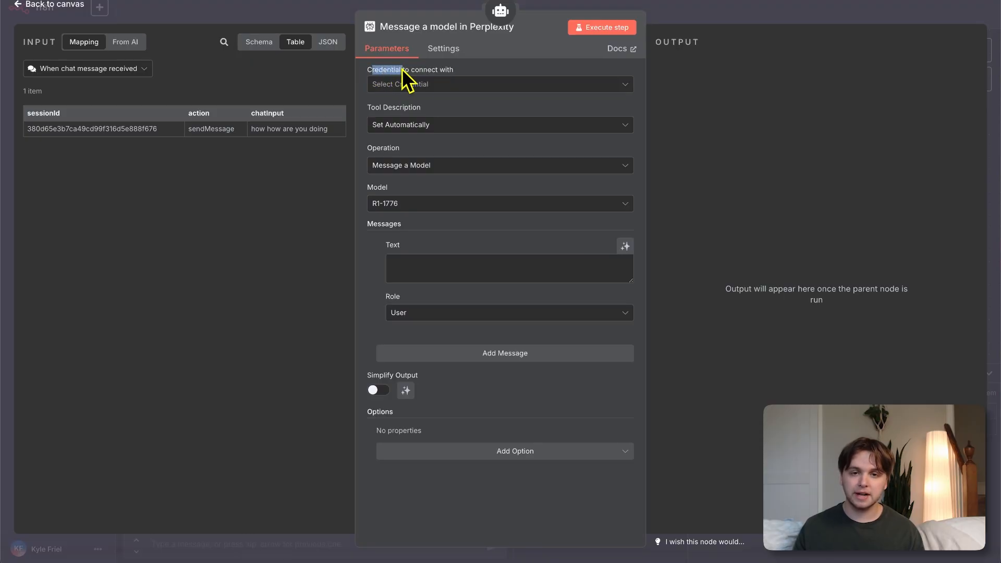
pyautogui.click(499, 84)
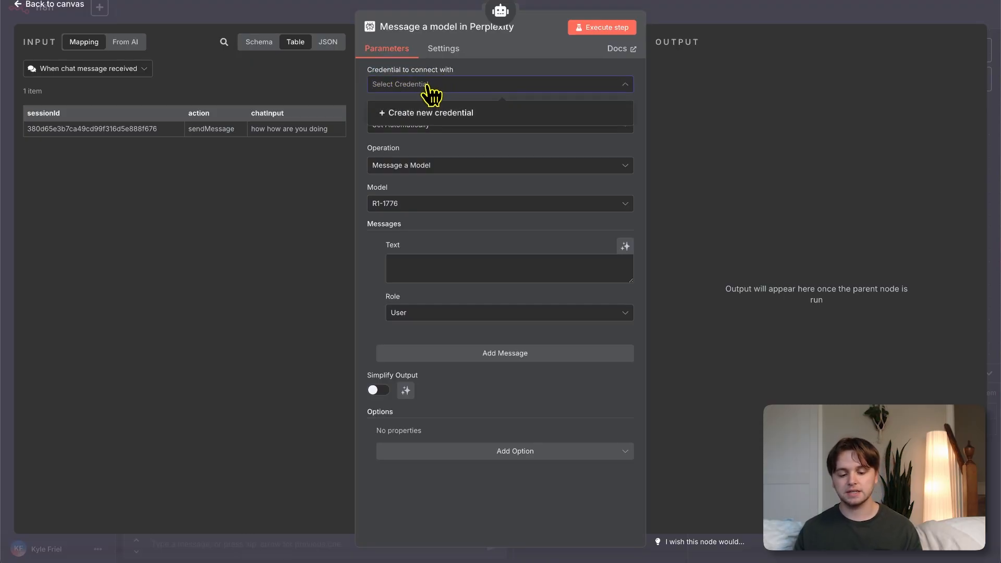
pyautogui.click(429, 112)
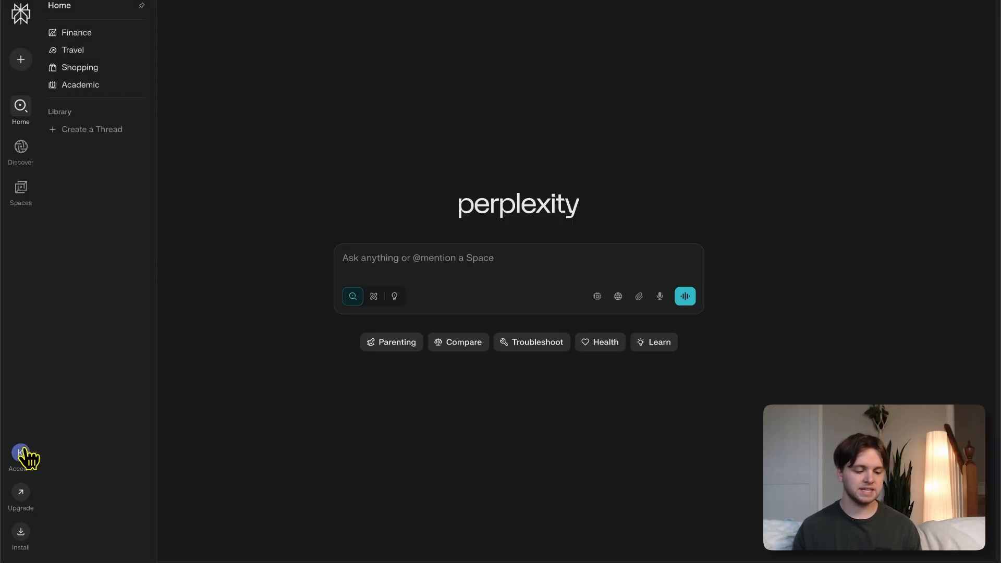
# Go through Perplexity account settings and API billing to reach the API keys page
pyautogui.click(21, 453)
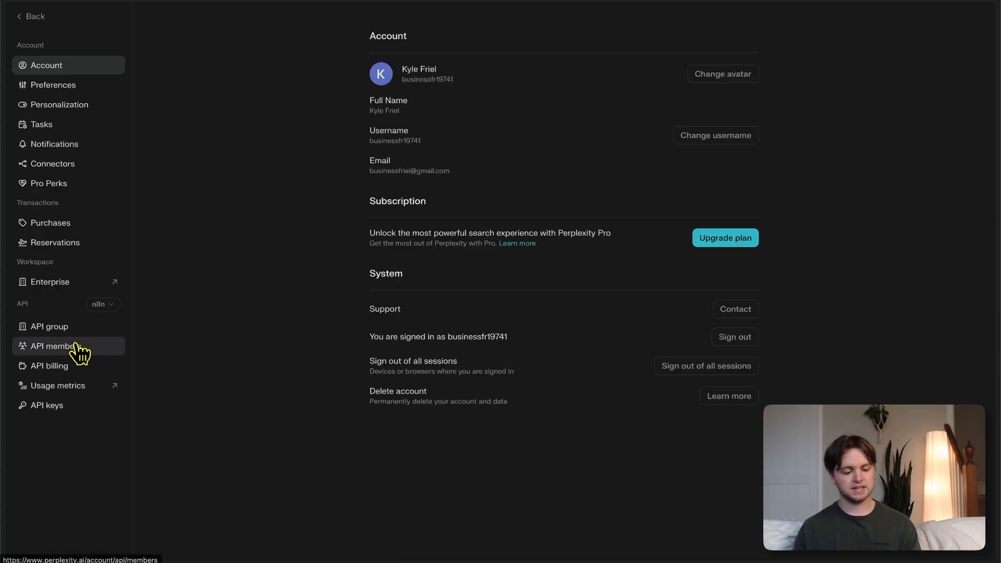
pyautogui.moveTo(53, 454)
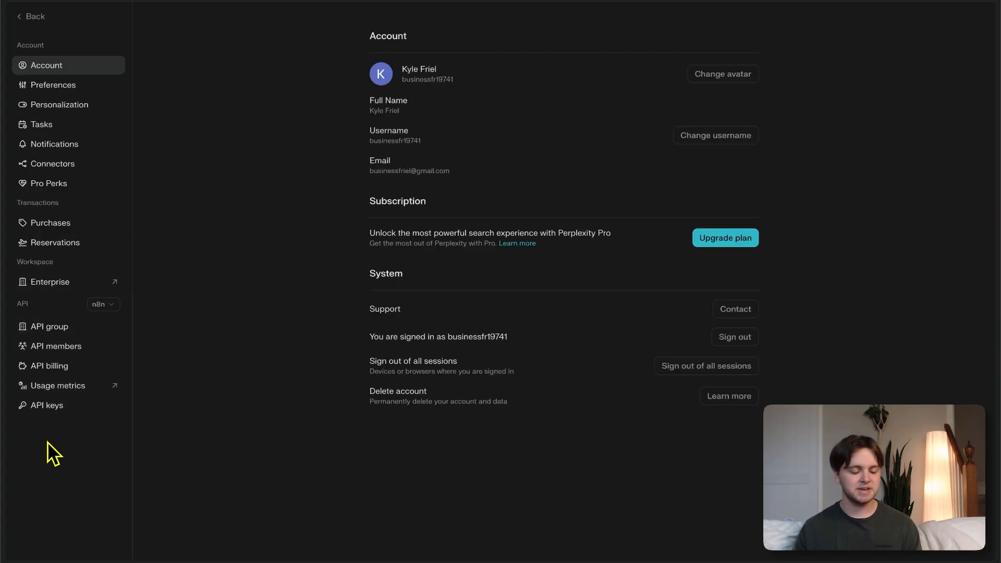
pyautogui.moveTo(240, 371)
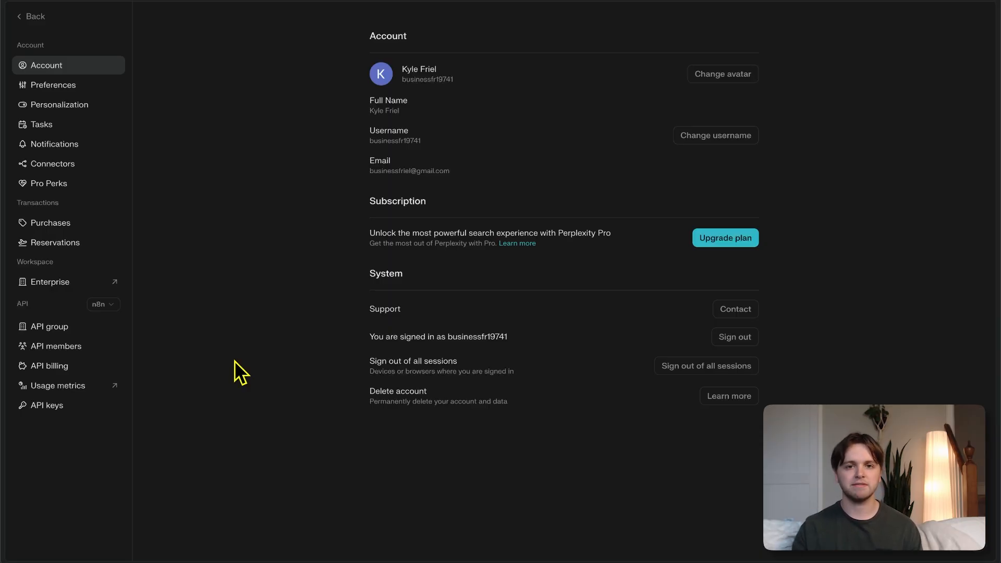
pyautogui.click(49, 366)
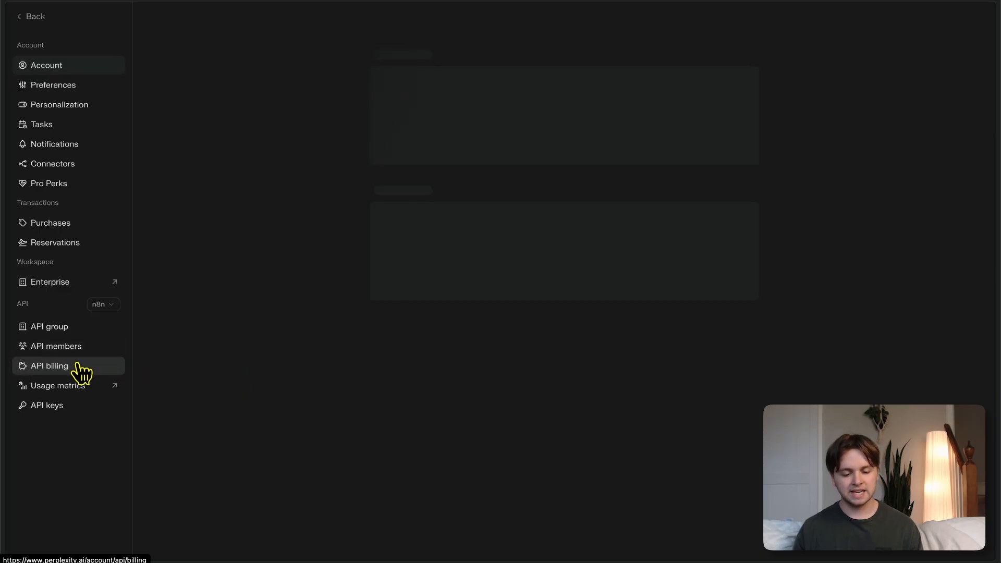
pyautogui.click(49, 366)
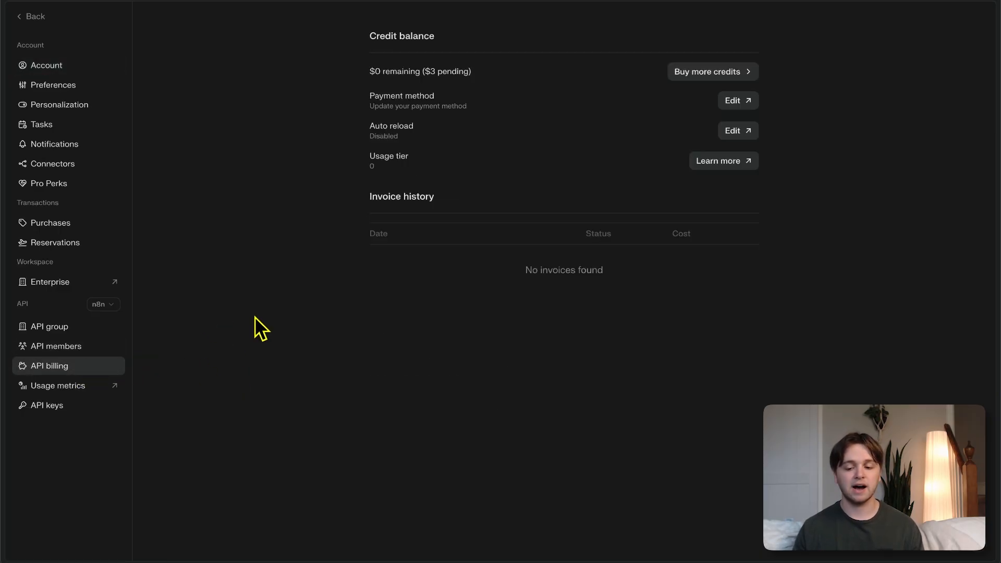
pyautogui.click(46, 405)
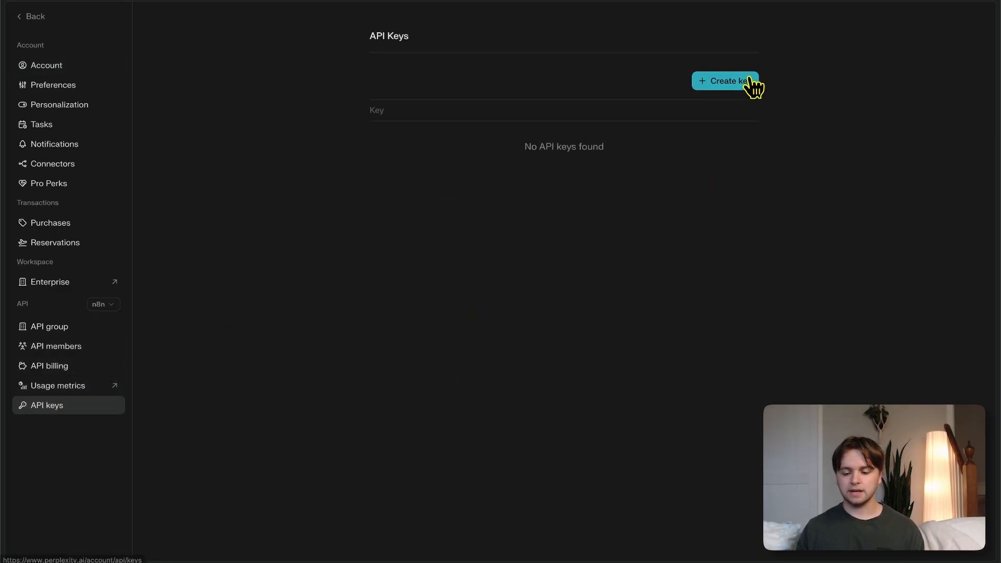
# Generate a new Perplexity API key and copy it from its options menu
pyautogui.click(724, 80)
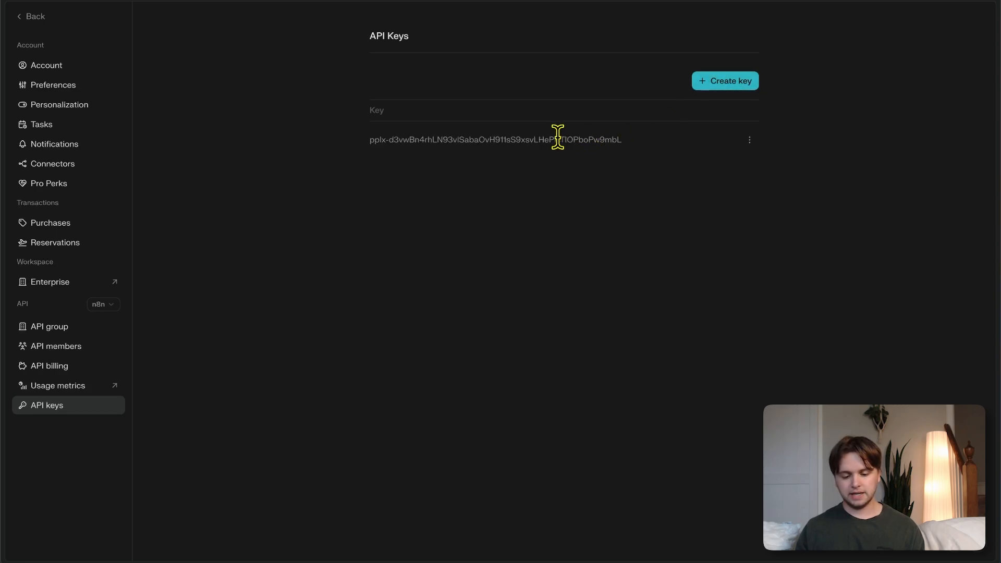
pyautogui.click(748, 140)
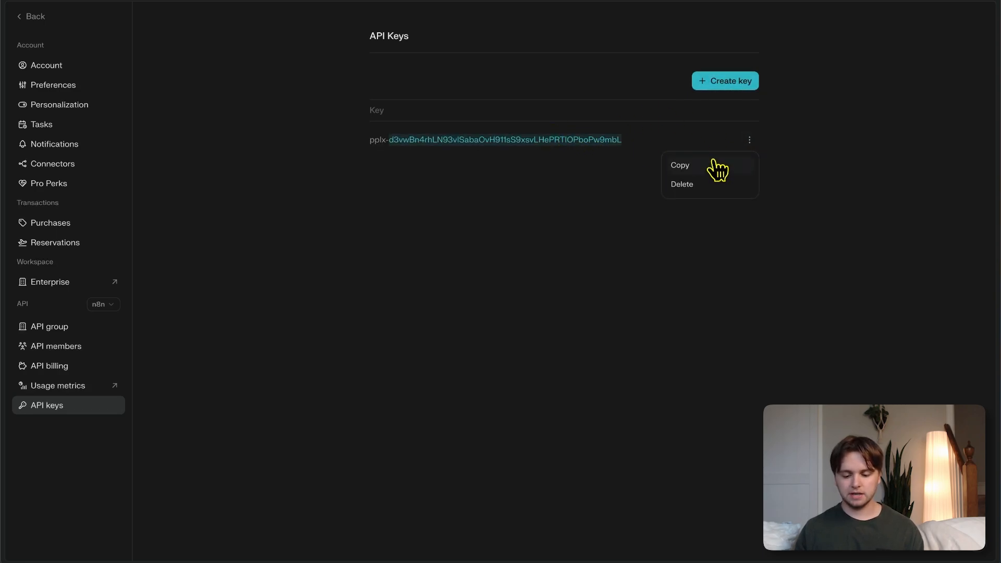
pyautogui.click(679, 165)
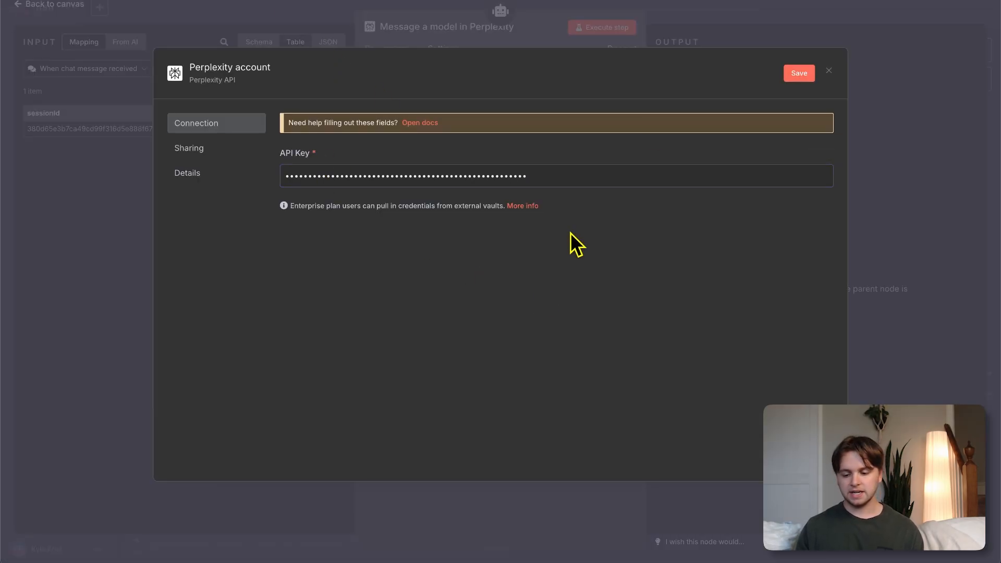
# Save the Perplexity credential with the pasted key and return to the tool's settings
pyautogui.click(798, 73)
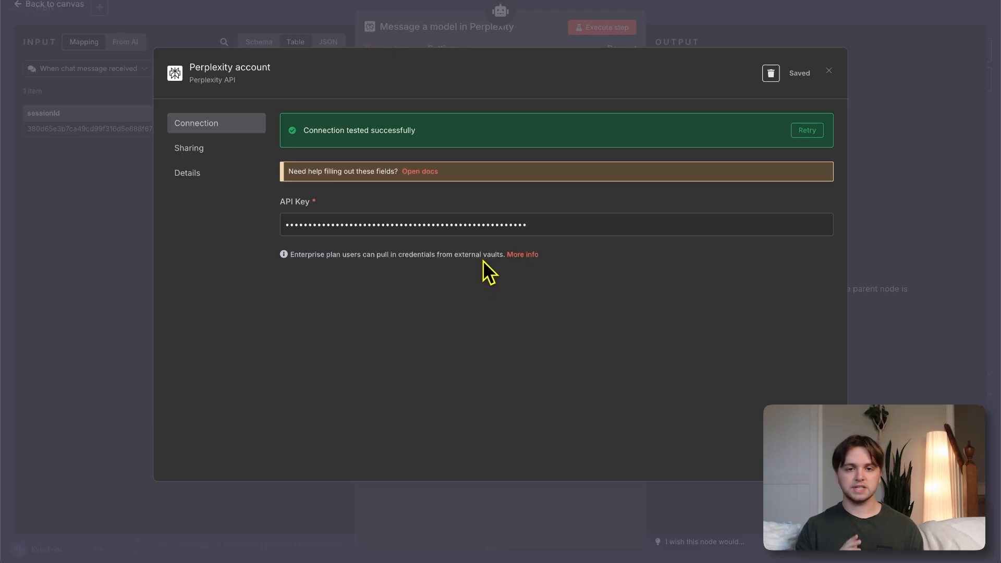
pyautogui.click(828, 69)
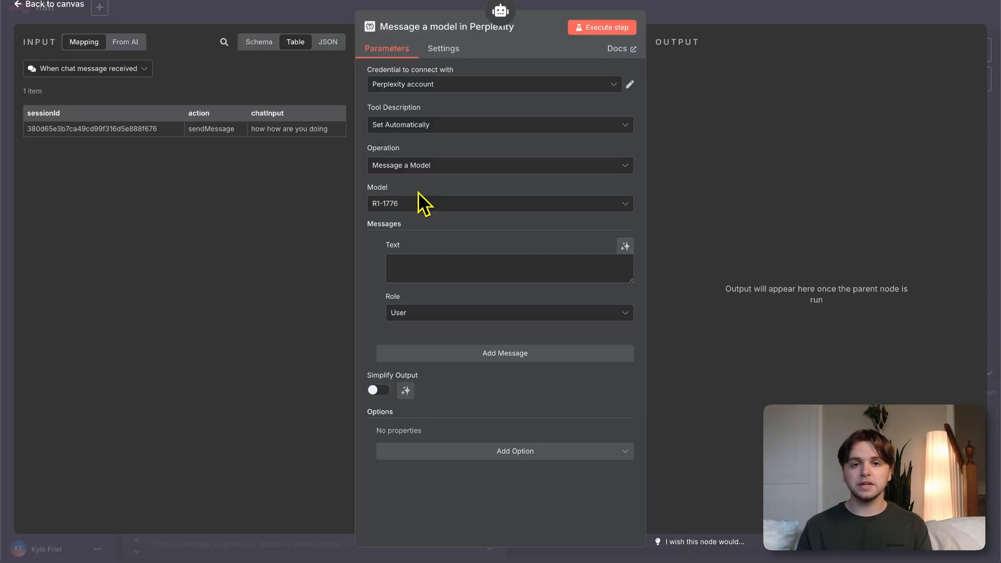
pyautogui.moveTo(422, 195)
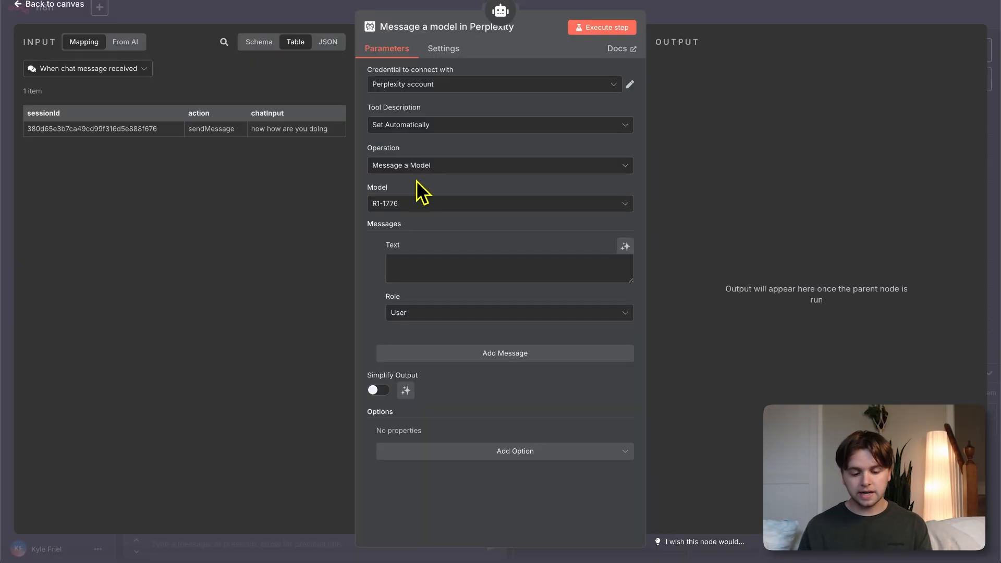
# List the Perplexity models, R1-1776 and the Sonar variants, for comparison
pyautogui.click(498, 203)
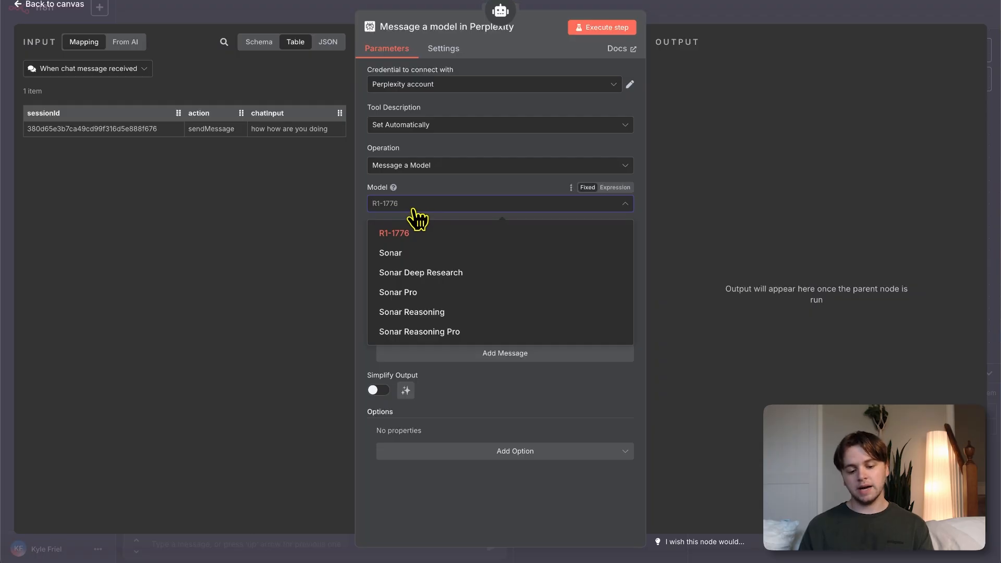
pyautogui.moveTo(398, 291)
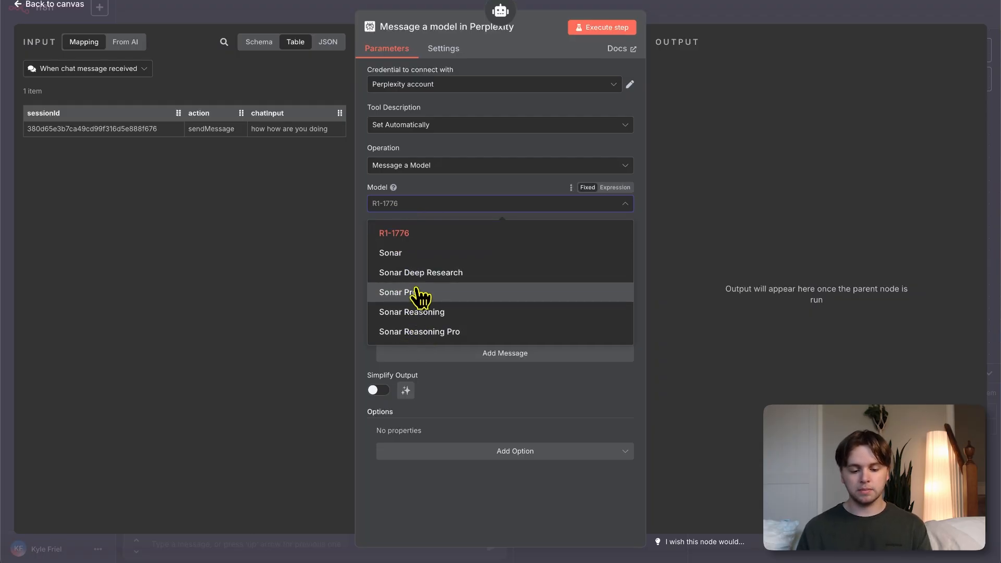
pyautogui.moveTo(476, 237)
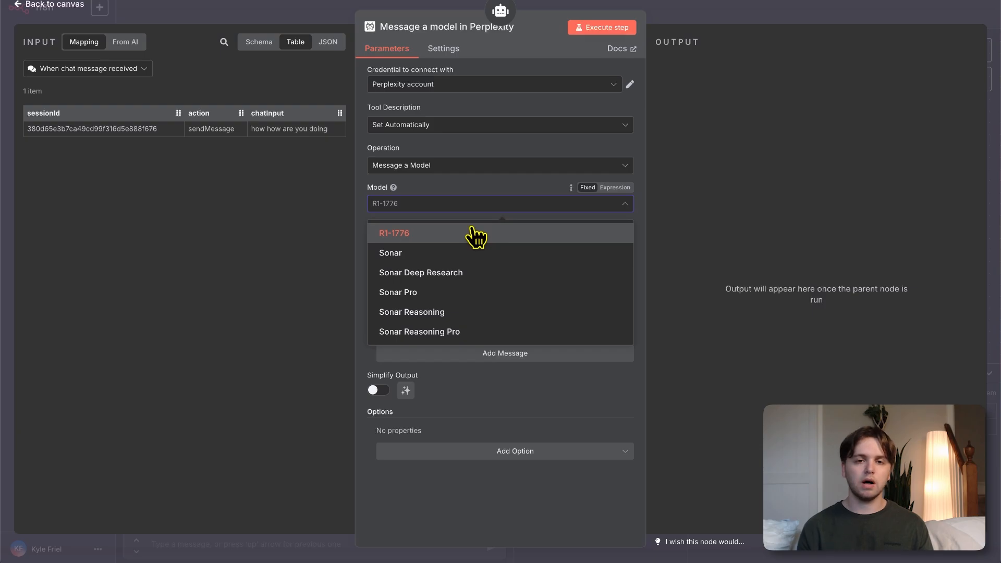
pyautogui.moveTo(476, 281)
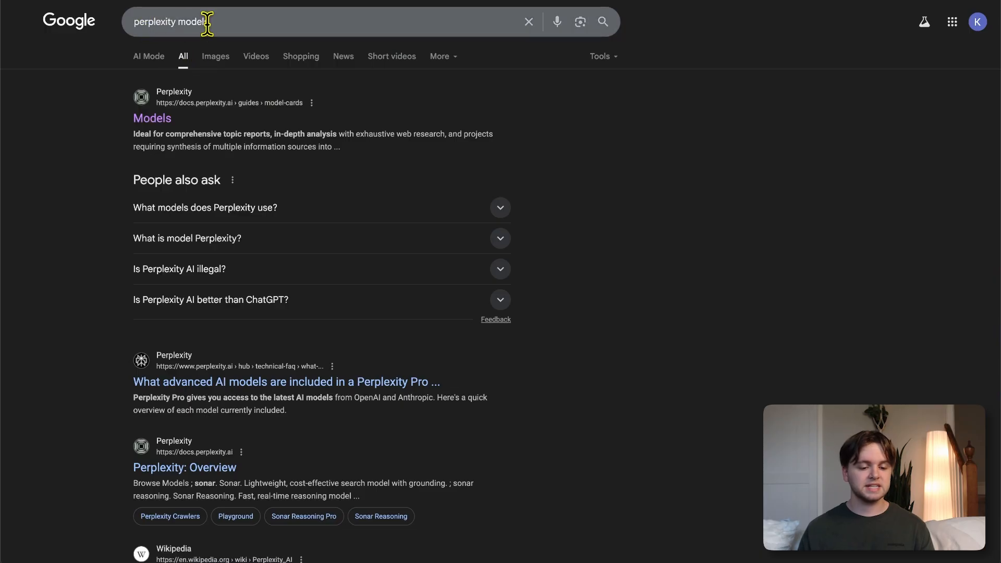
# Review the Sonar Models docs page through Search, Reasoning, Research and Offline families, highlighting the Research description
pyautogui.click(152, 118)
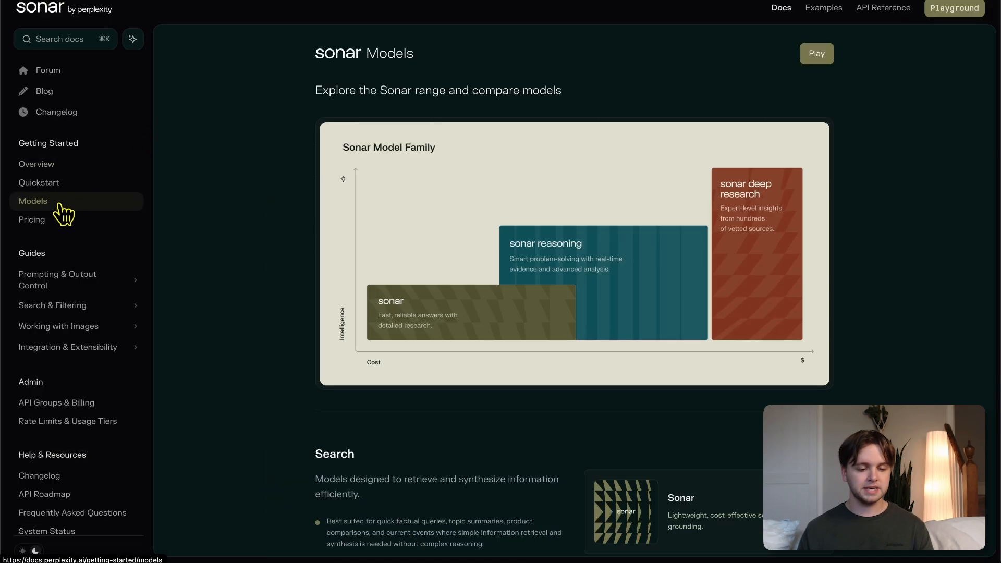
pyautogui.scroll(-3)
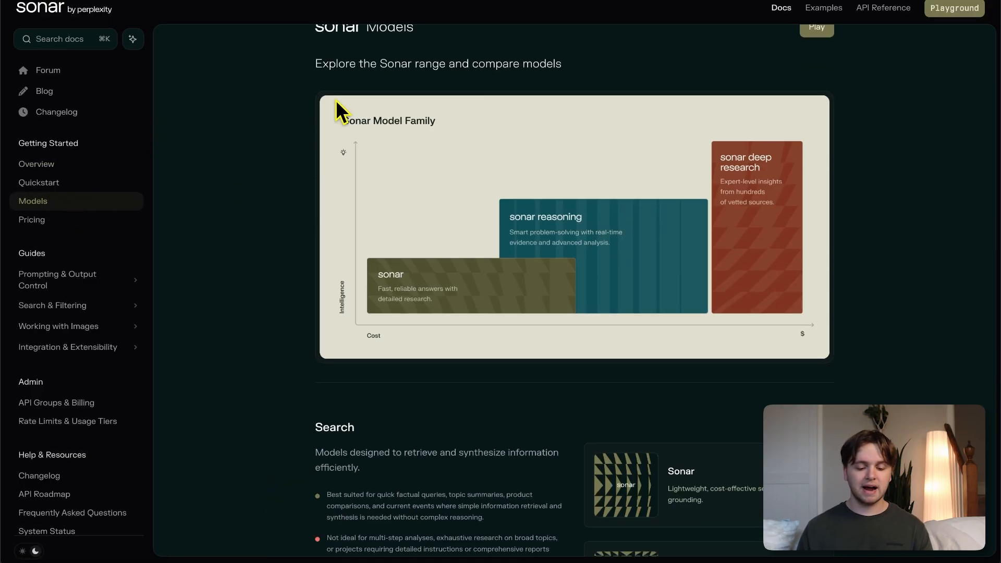
pyautogui.moveTo(757, 175)
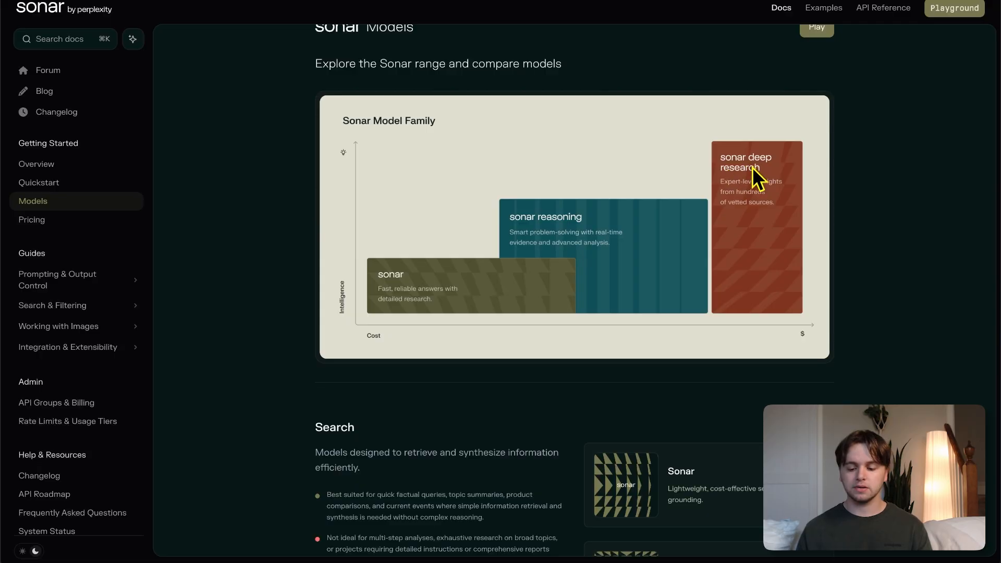
pyautogui.moveTo(735, 174)
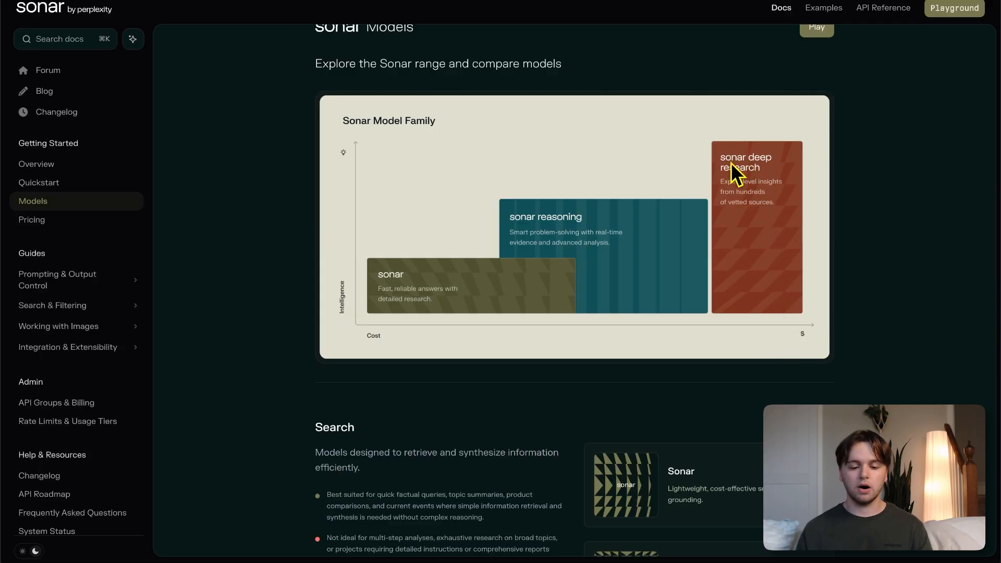
pyautogui.moveTo(391, 301)
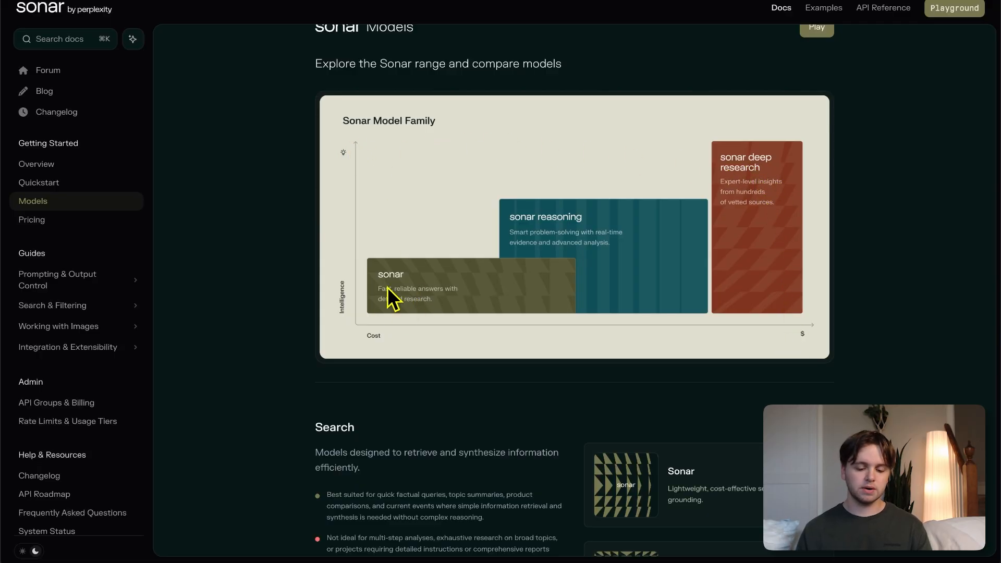
pyautogui.moveTo(396, 338)
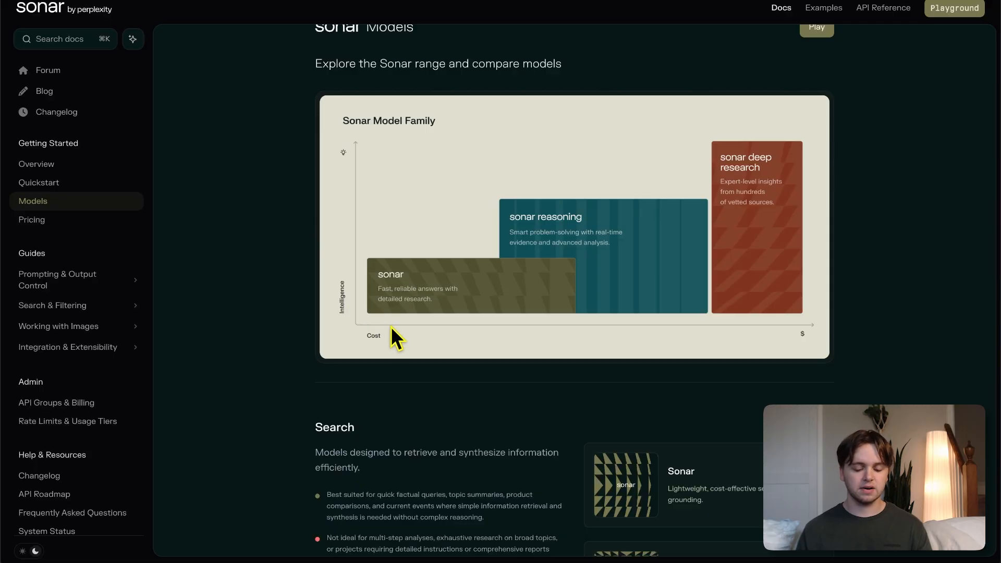
pyautogui.scroll(-3)
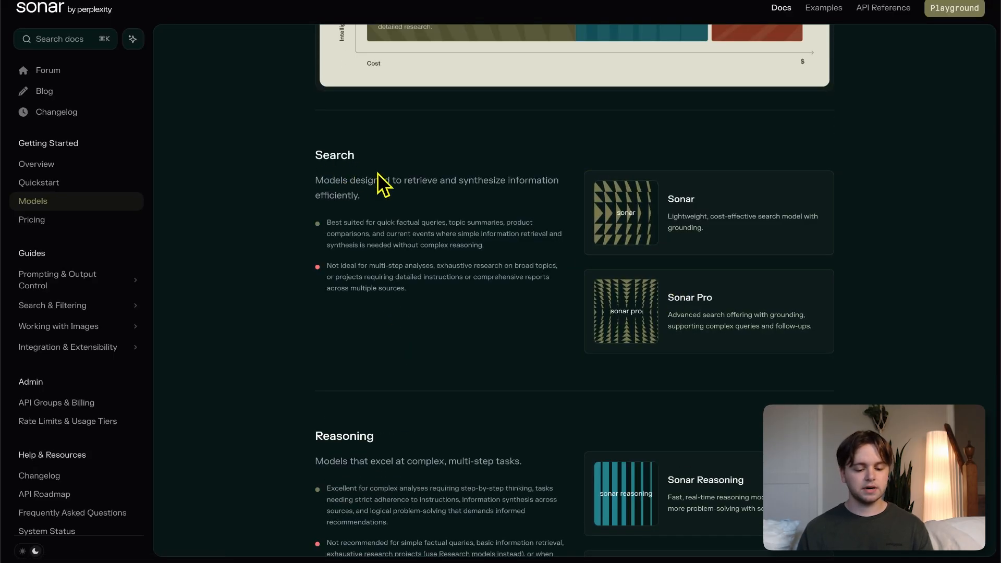
pyautogui.scroll(-3)
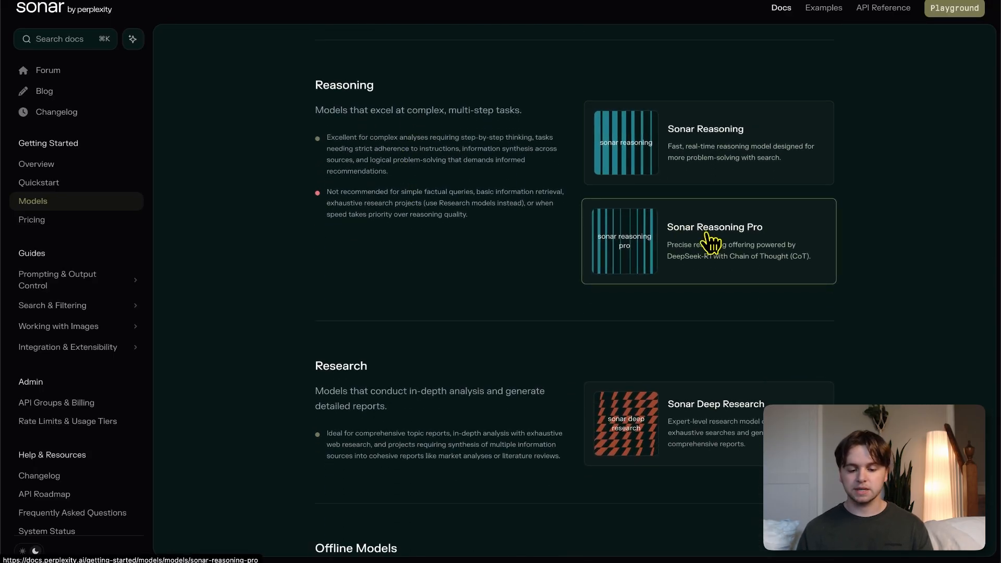
pyautogui.scroll(-3)
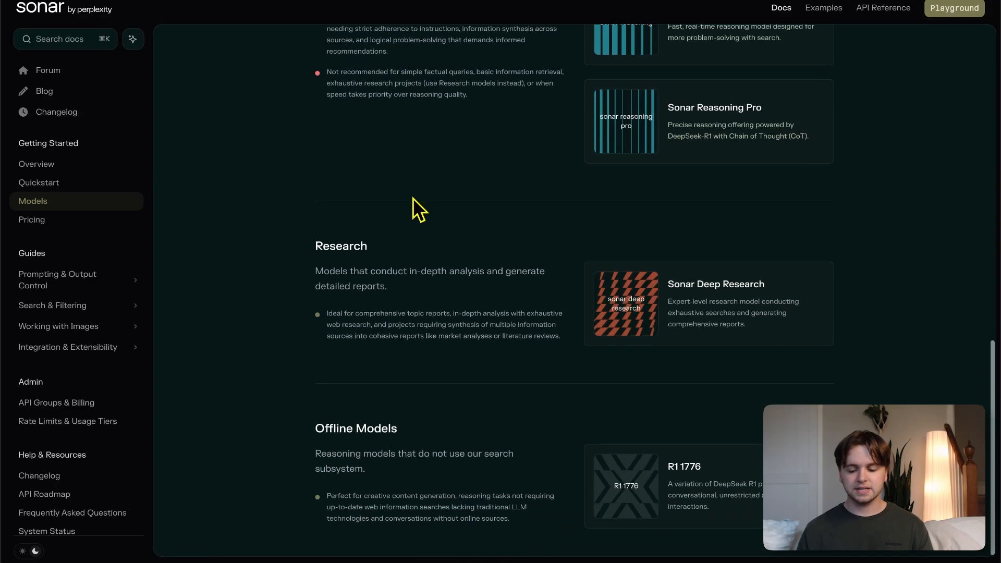
pyautogui.moveTo(428, 248)
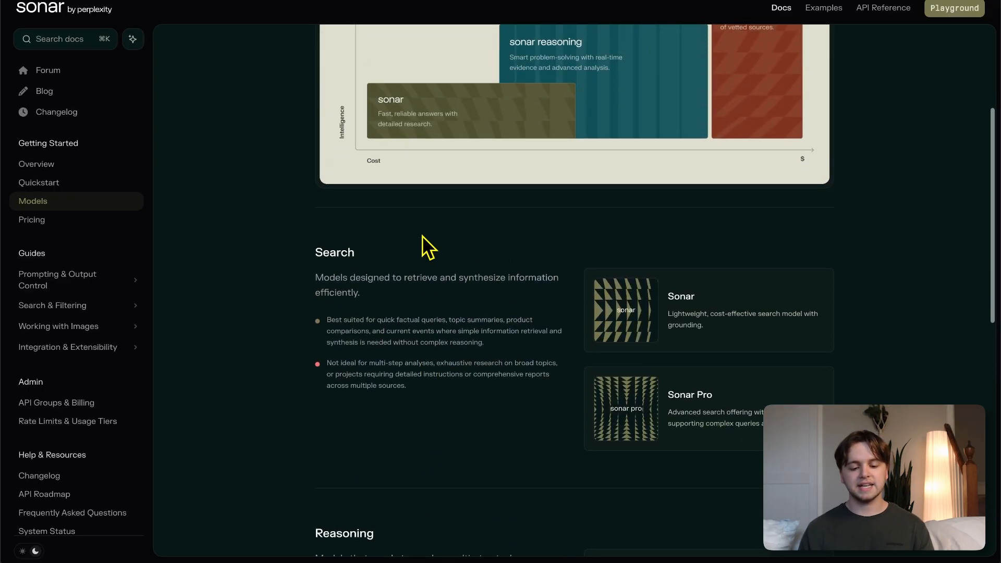
pyautogui.scroll(-3)
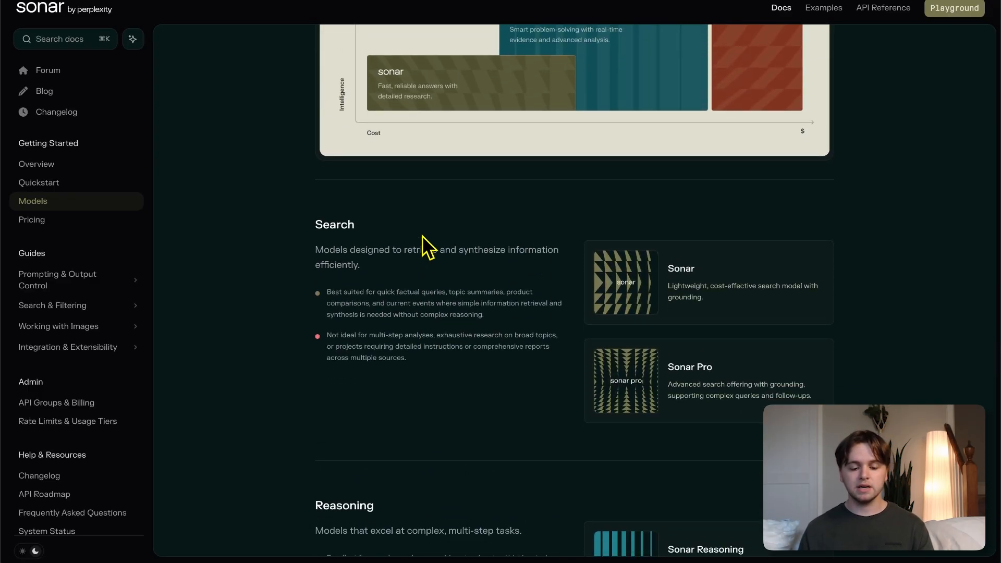
pyautogui.moveTo(715, 351)
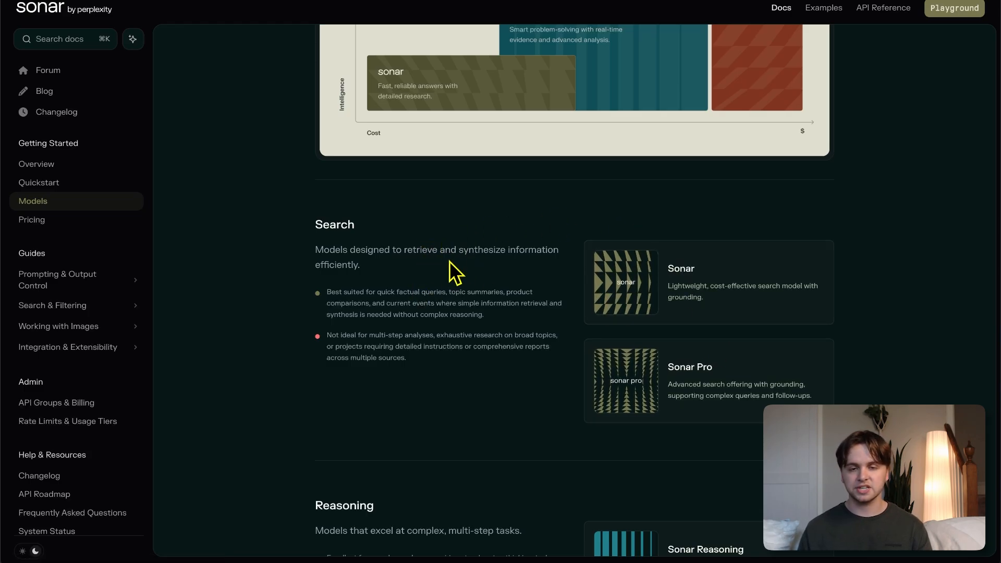
pyautogui.scroll(-3)
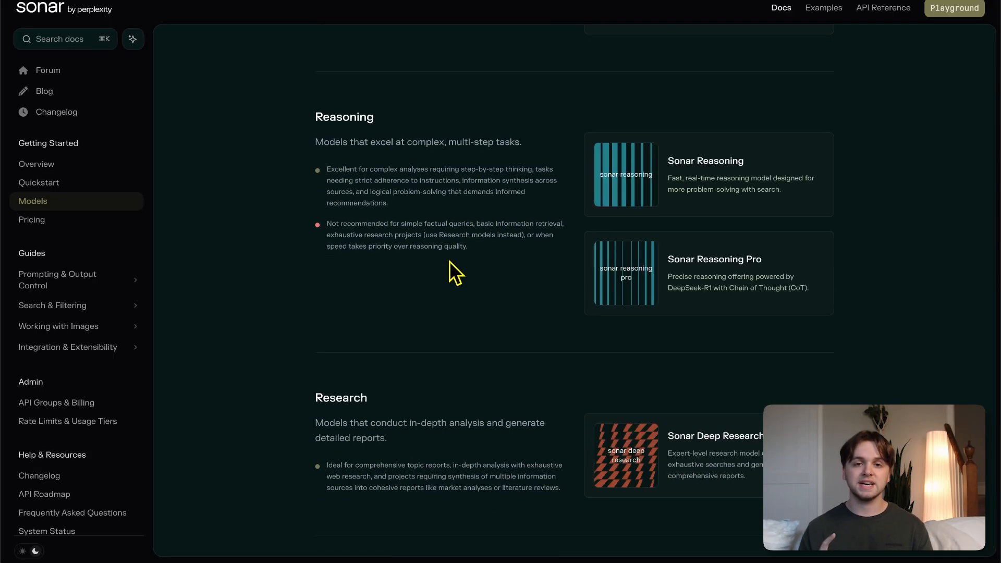
pyautogui.scroll(-3)
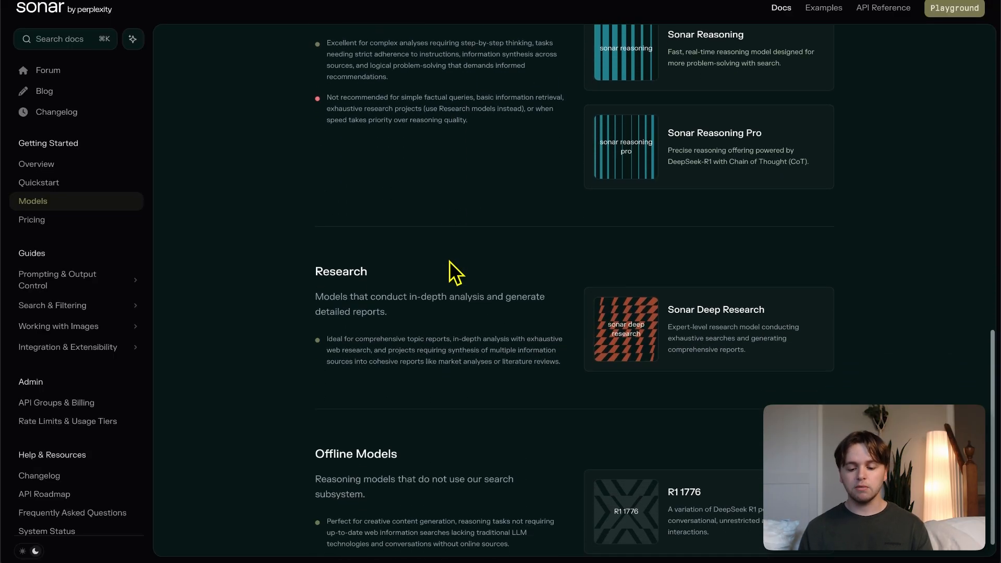
pyautogui.scroll(-3)
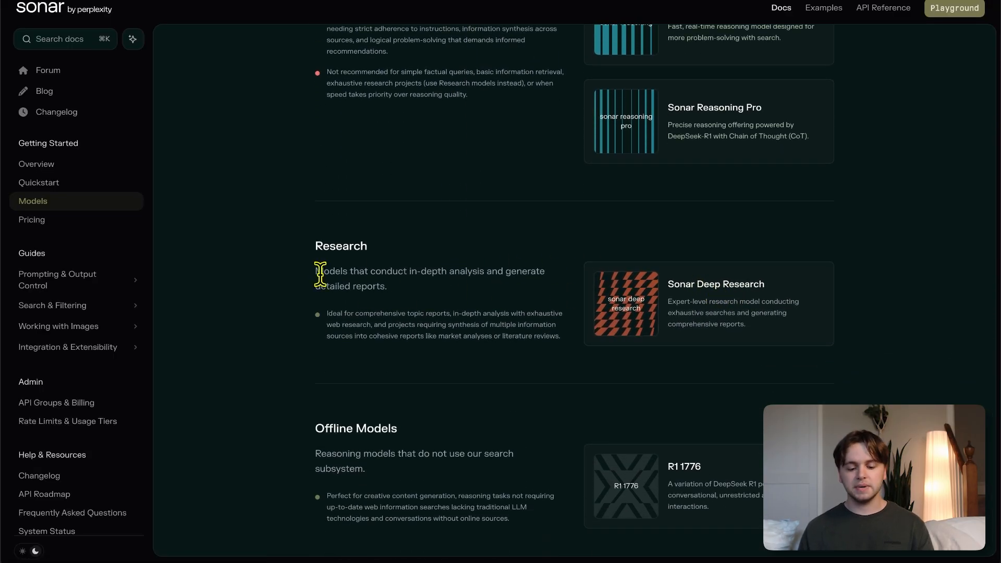
pyautogui.moveTo(317, 271); pyautogui.dragTo(447, 271)
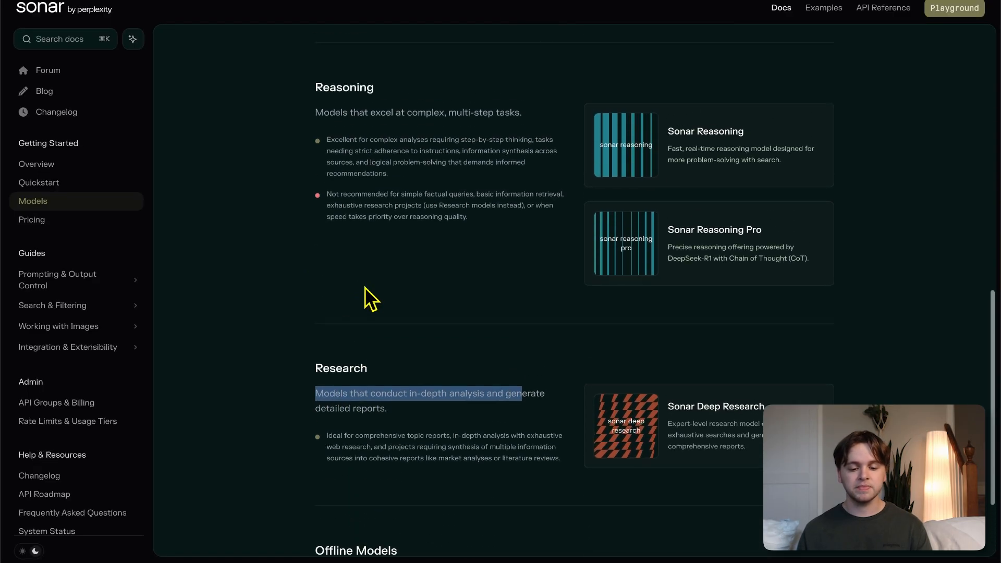
pyautogui.scroll(-3)
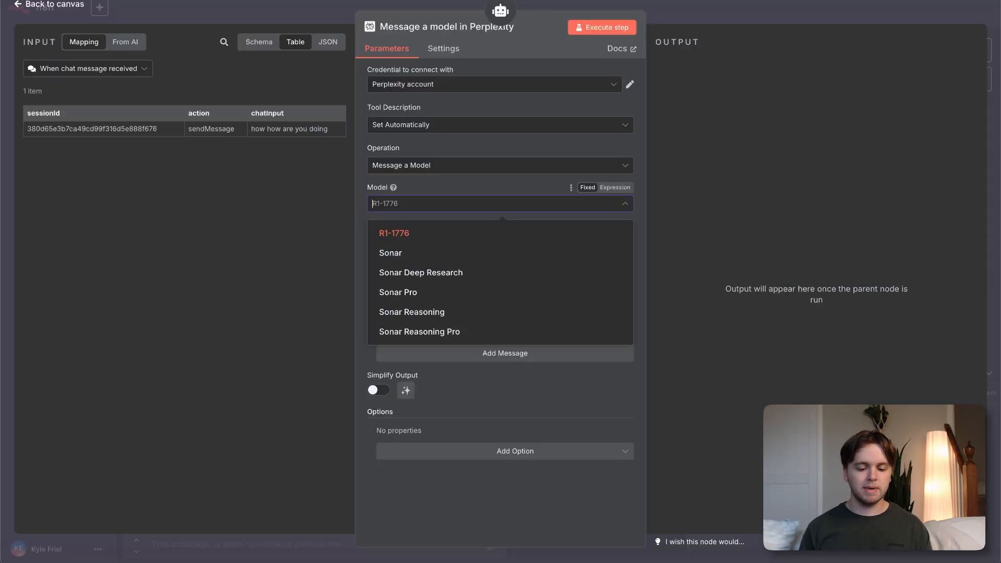
pyautogui.moveTo(420, 272)
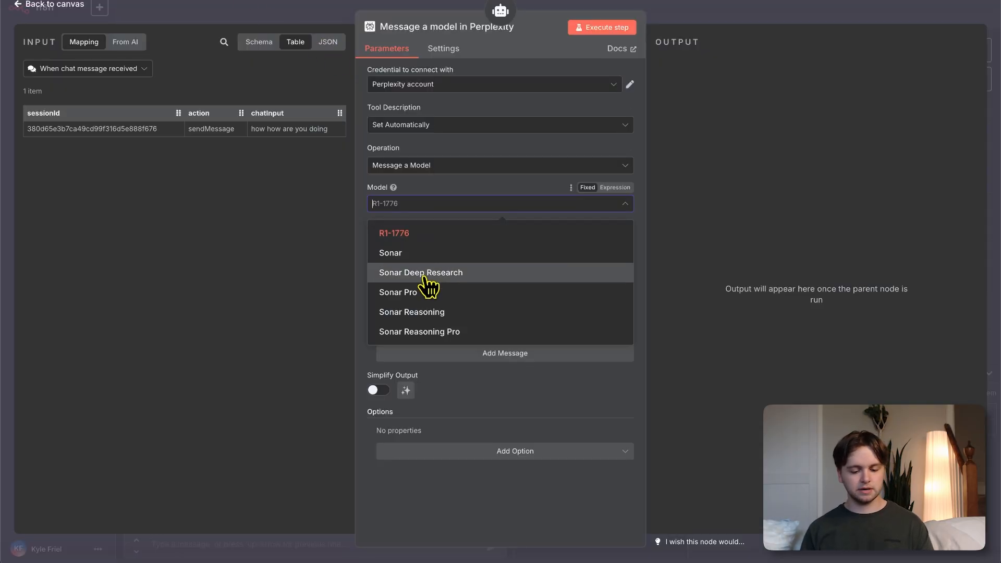
# Switch the Perplexity tool to Sonar Deep Research and let the model define the message text
pyautogui.click(420, 272)
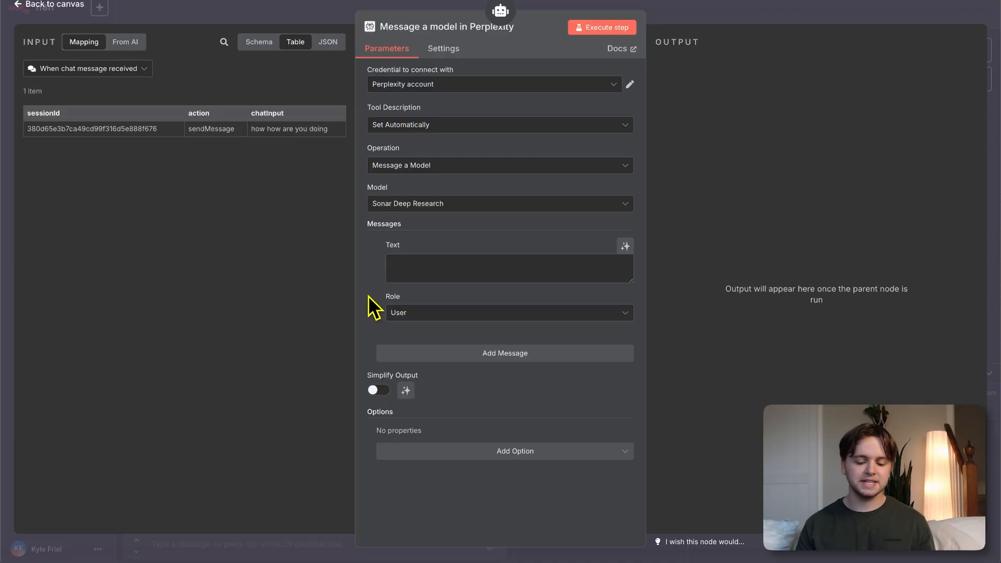
pyautogui.moveTo(405, 245)
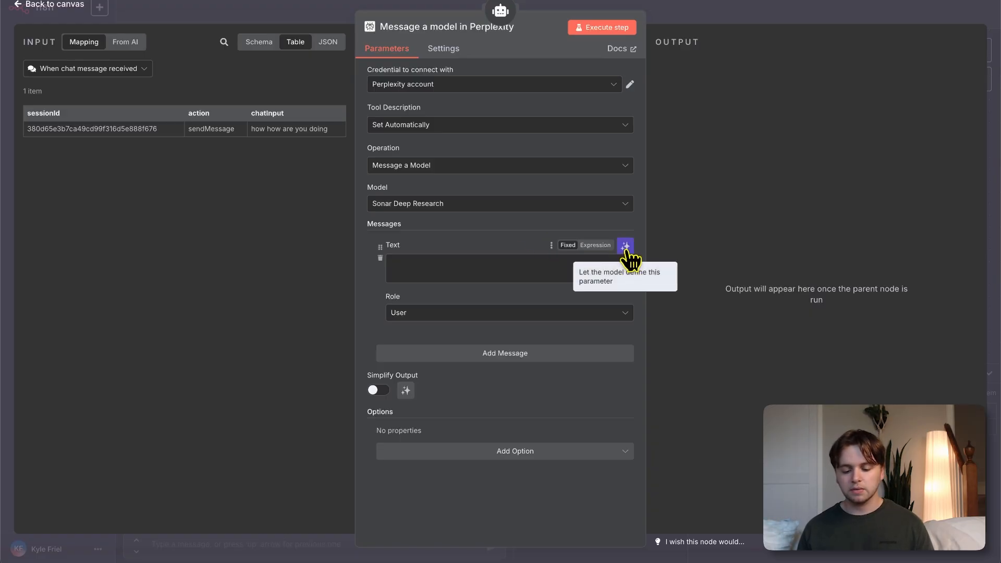
pyautogui.click(625, 245)
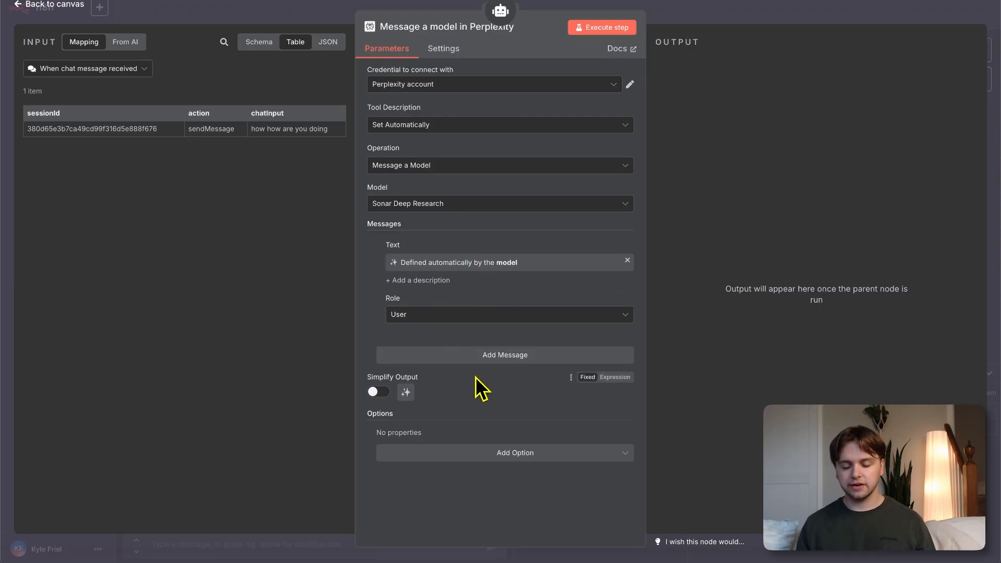
pyautogui.moveTo(504, 430)
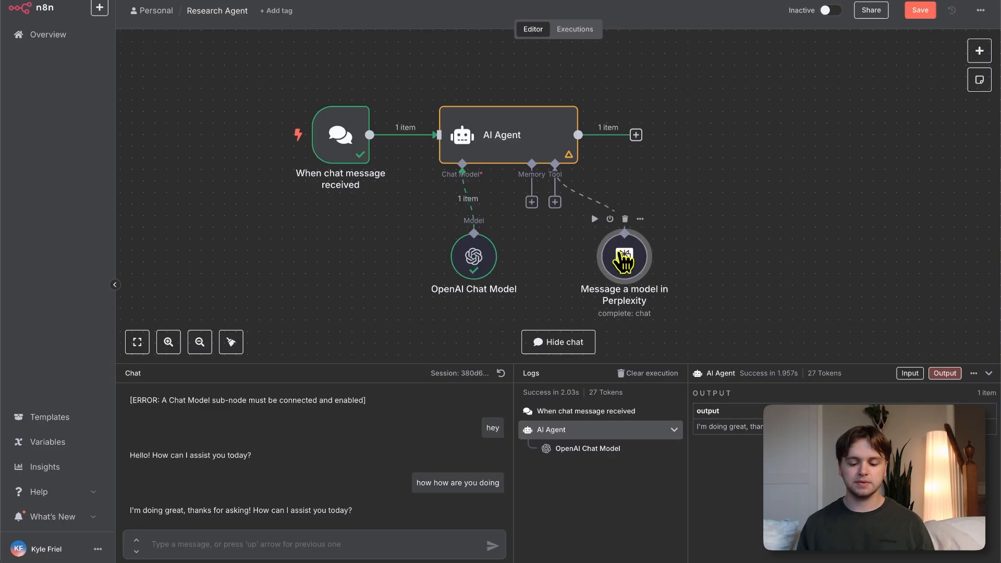
# Draft 'how can i build better habits?' in the test chat and bring up the AI Agent node settings
pyautogui.write('how can i build better habits?')
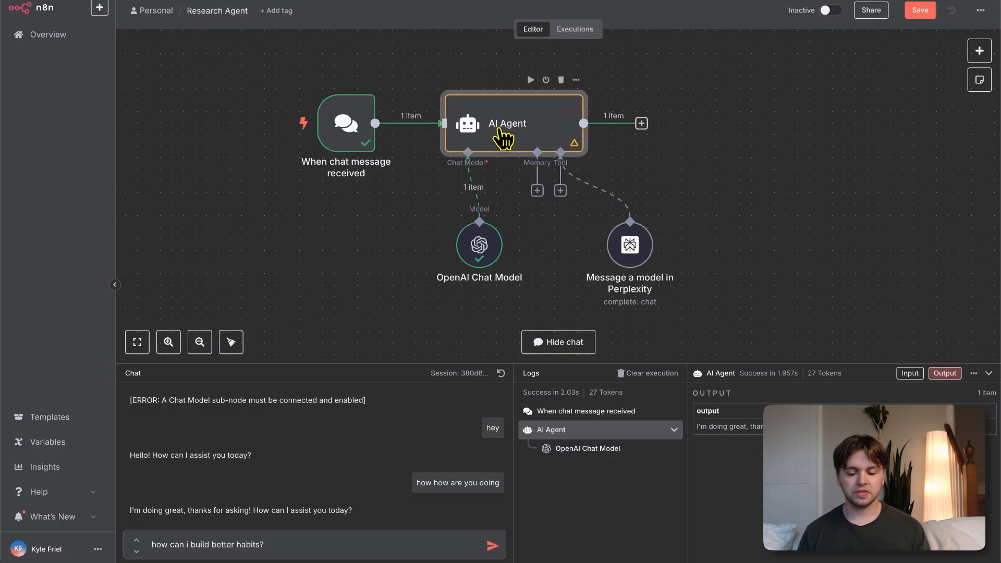
pyautogui.doubleClick(514, 123)
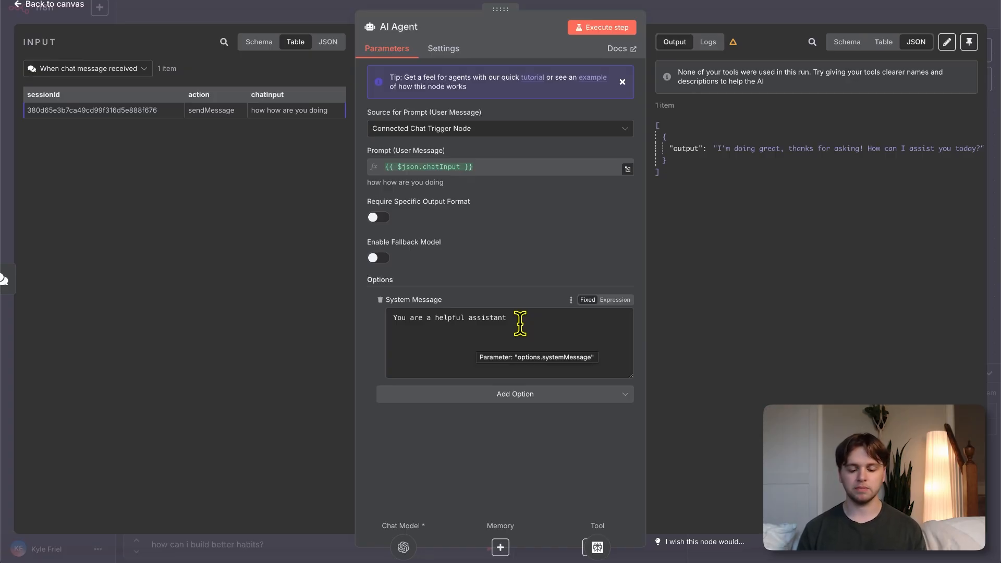
pyautogui.moveTo(502, 267)
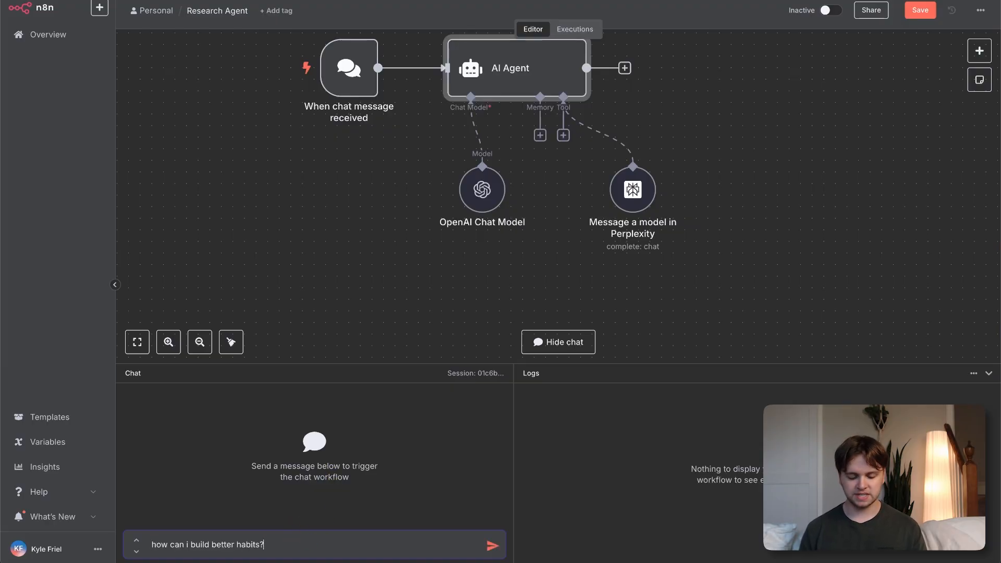
# Send the habits question to the agent and read through its science-based answer
pyautogui.click(492, 544)
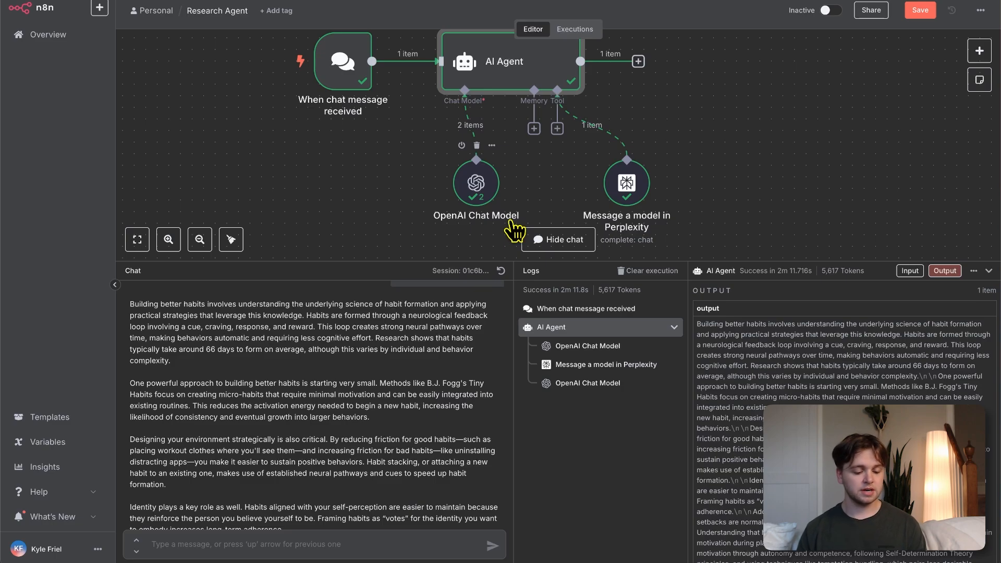
pyautogui.moveTo(294, 342)
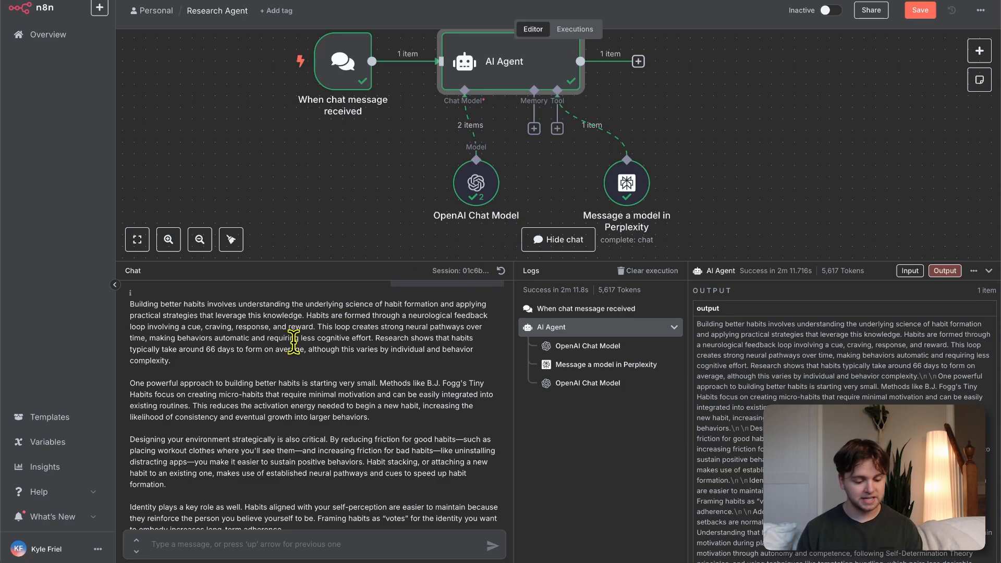
pyautogui.scroll(-3)
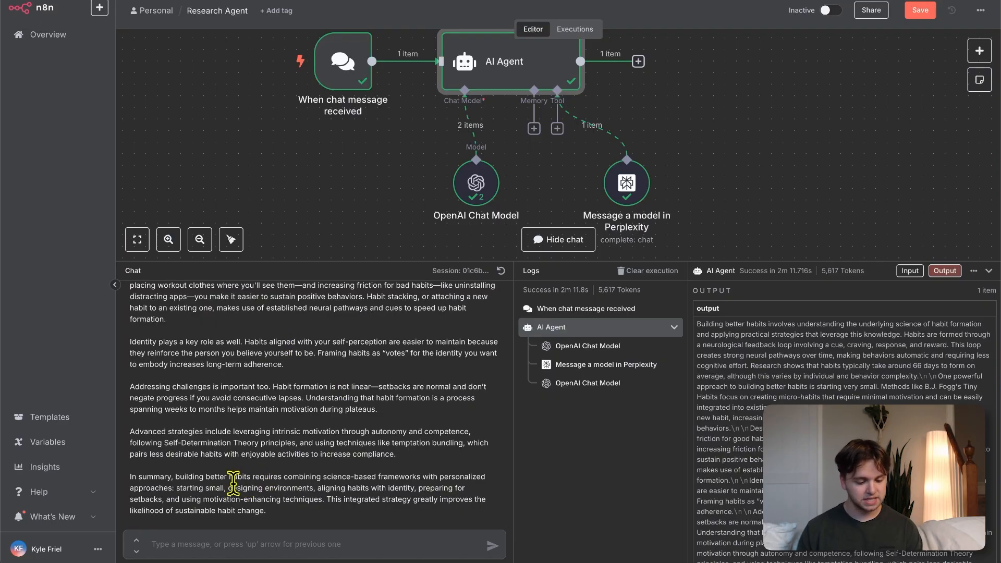
pyautogui.moveTo(317, 480)
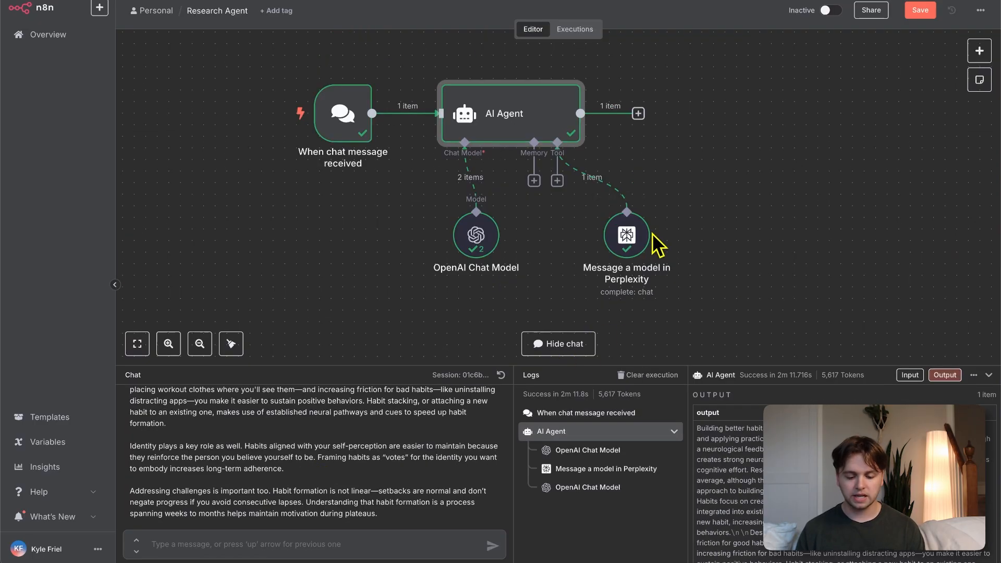
# Inspect the Perplexity tool's raw Sonar Deep Research output with token usage, search queries and citations
pyautogui.doubleClick(624, 235)
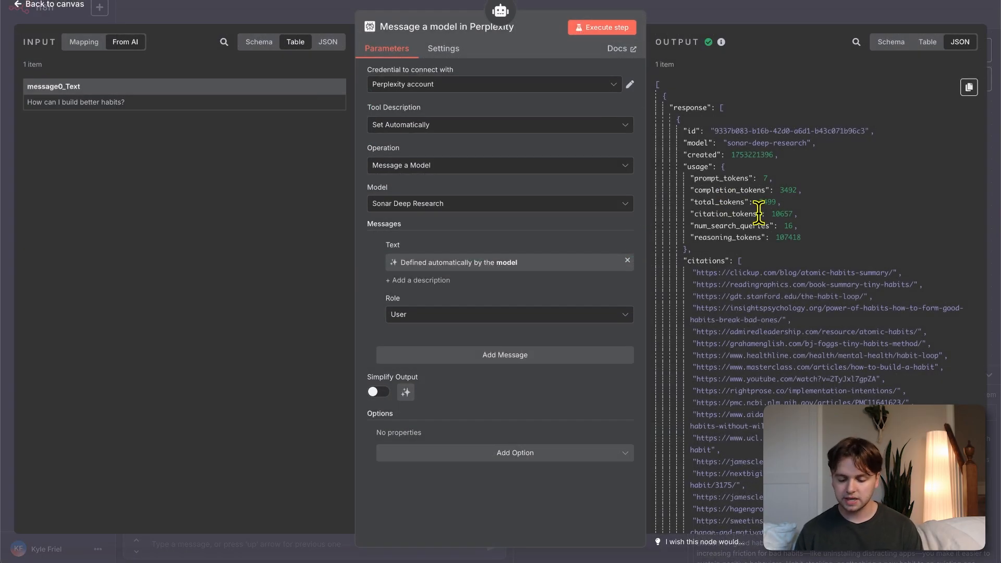
pyautogui.scroll(-3)
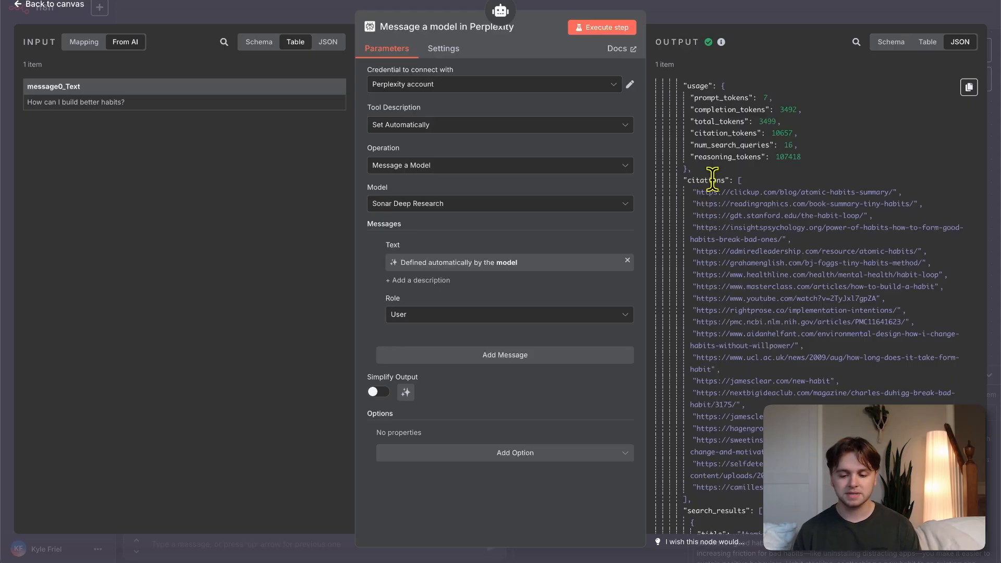
pyautogui.moveTo(721, 190)
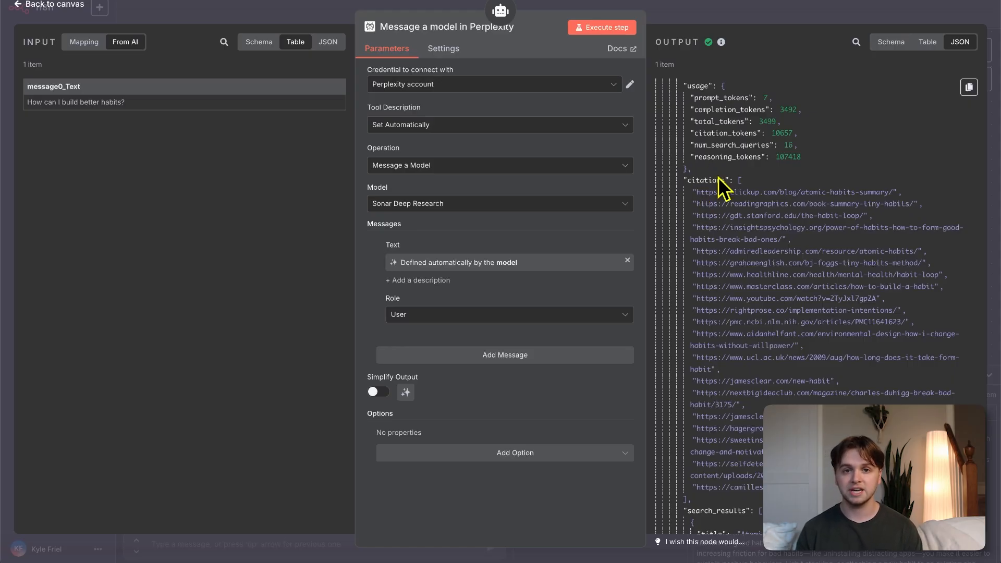
pyautogui.scroll(-3)
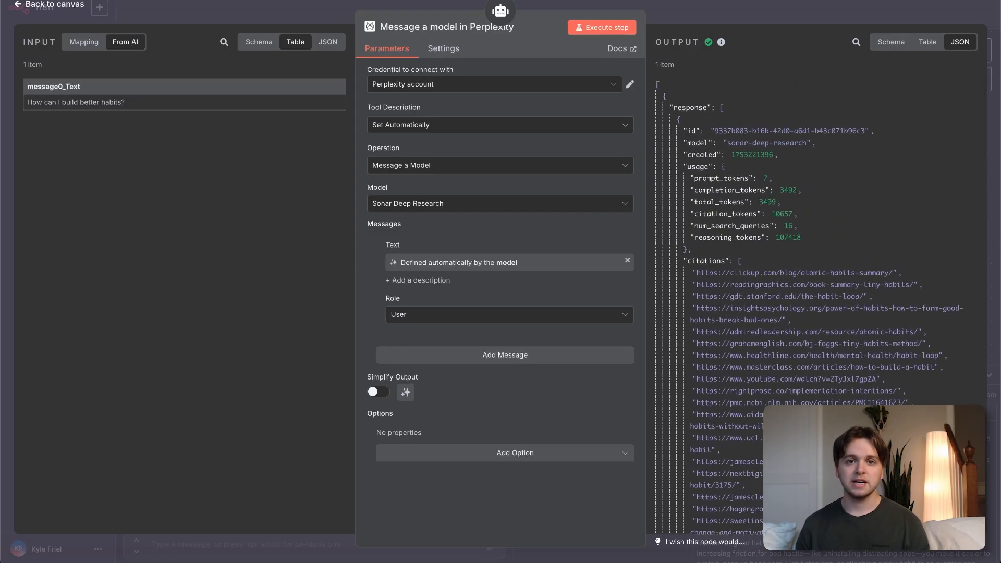
pyautogui.scroll(-3)
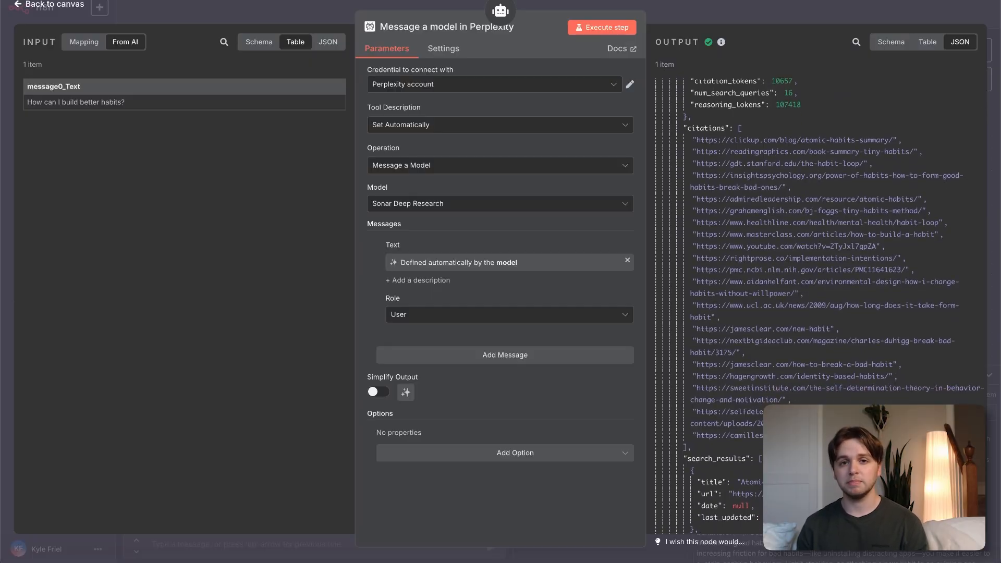
pyautogui.moveTo(452, 128)
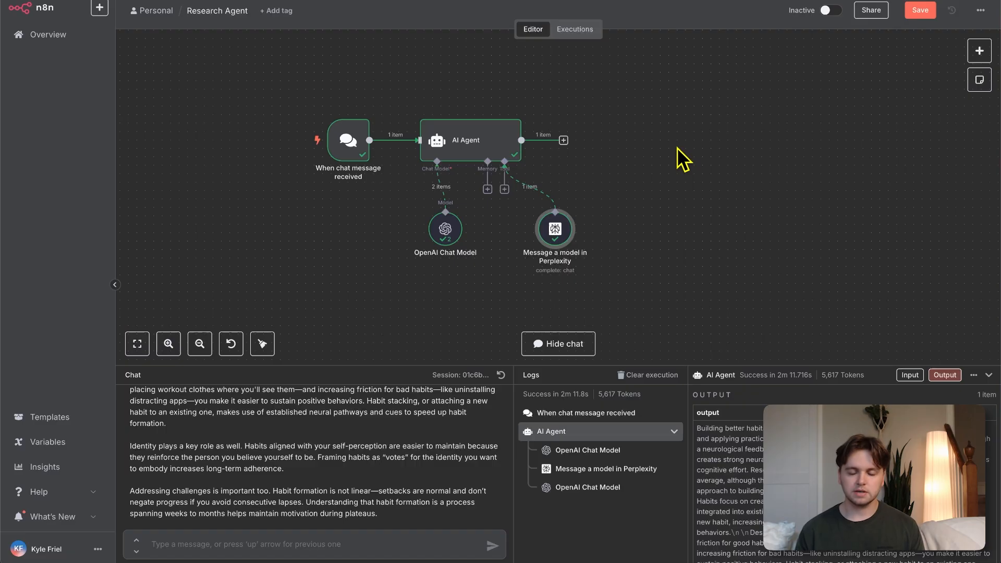
# Hide the chat and log panels and delete the chat message trigger from the workflow
pyautogui.click(920, 10)
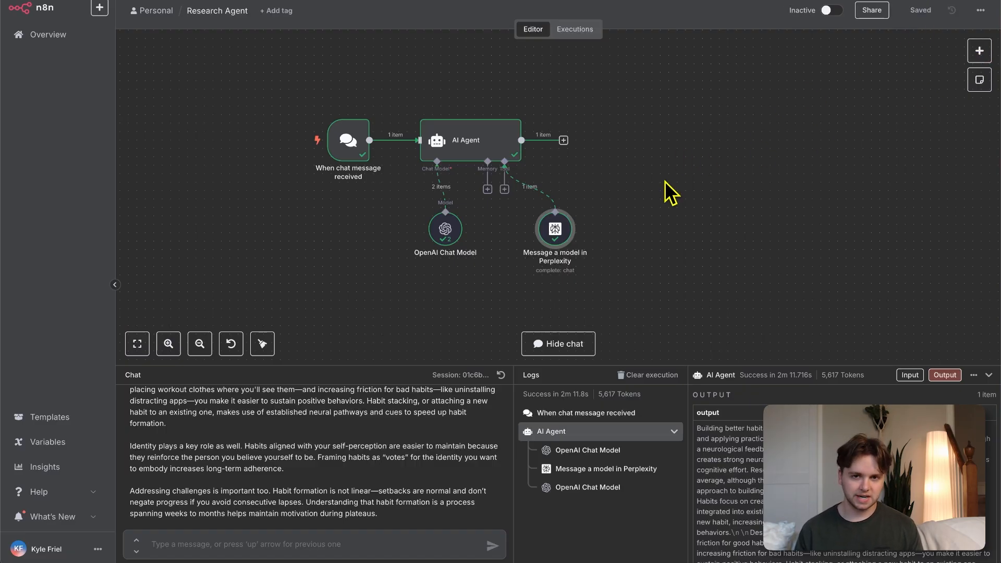
pyautogui.click(557, 343)
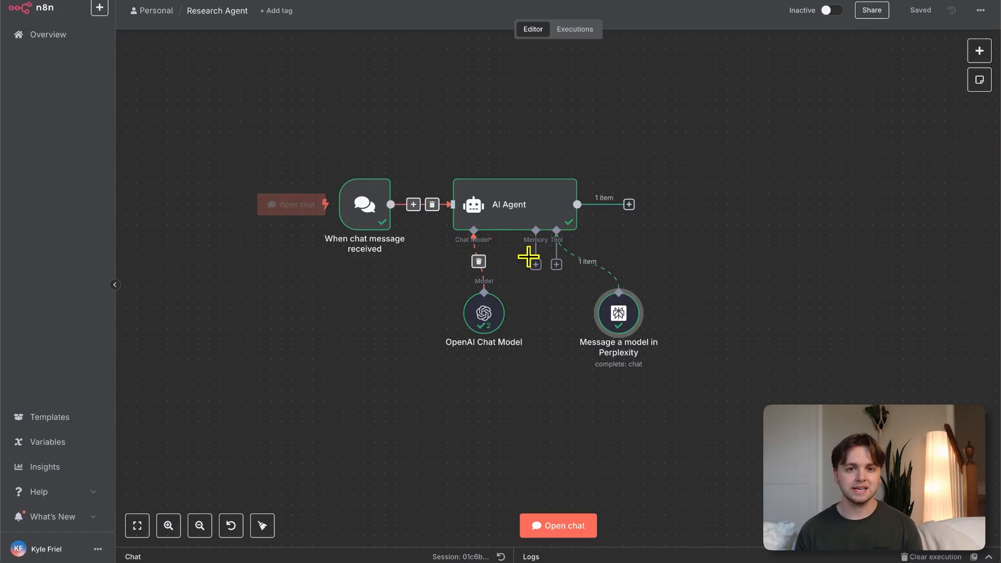
pyautogui.click(365, 205)
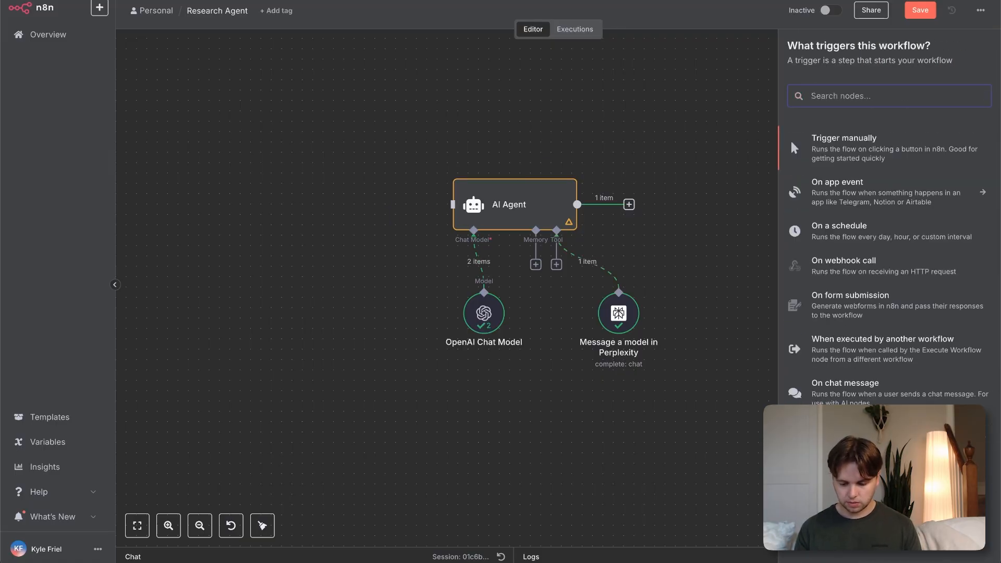
# Add a Schedule Trigger running daily at midnight, then a Google Sheets 'Get row(s) in sheet' step
pyautogui.click(838, 225)
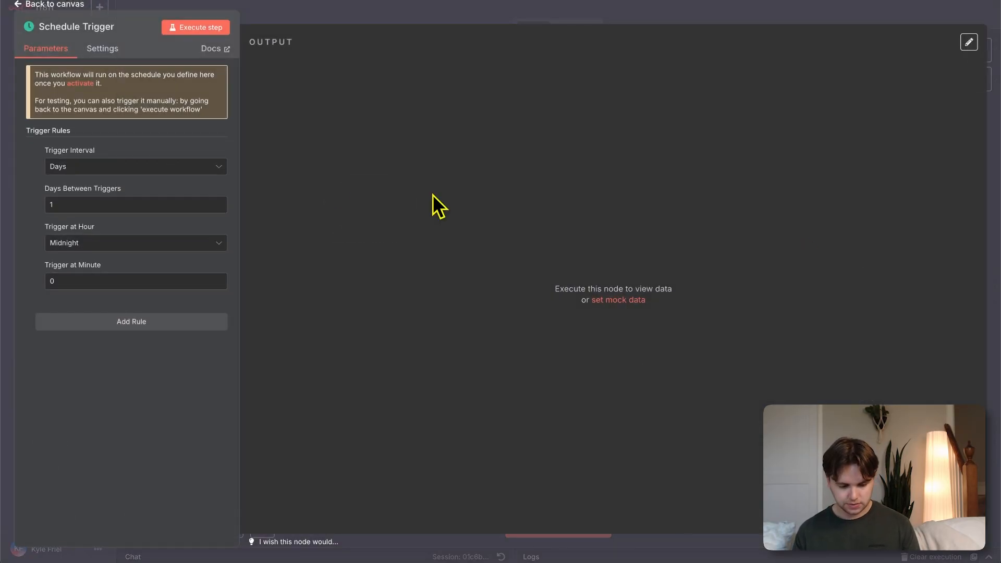
pyautogui.click(50, 5)
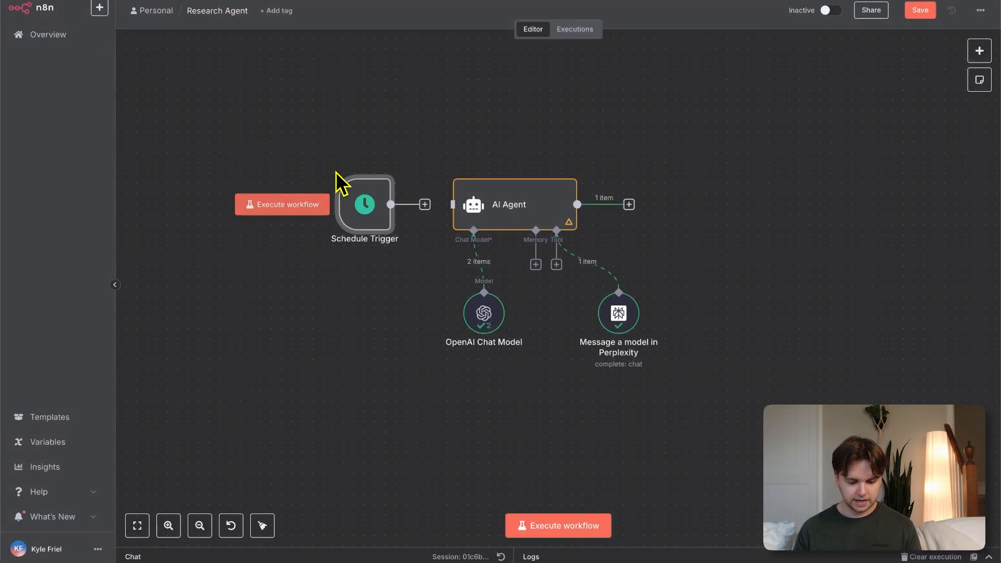
pyautogui.write('g')
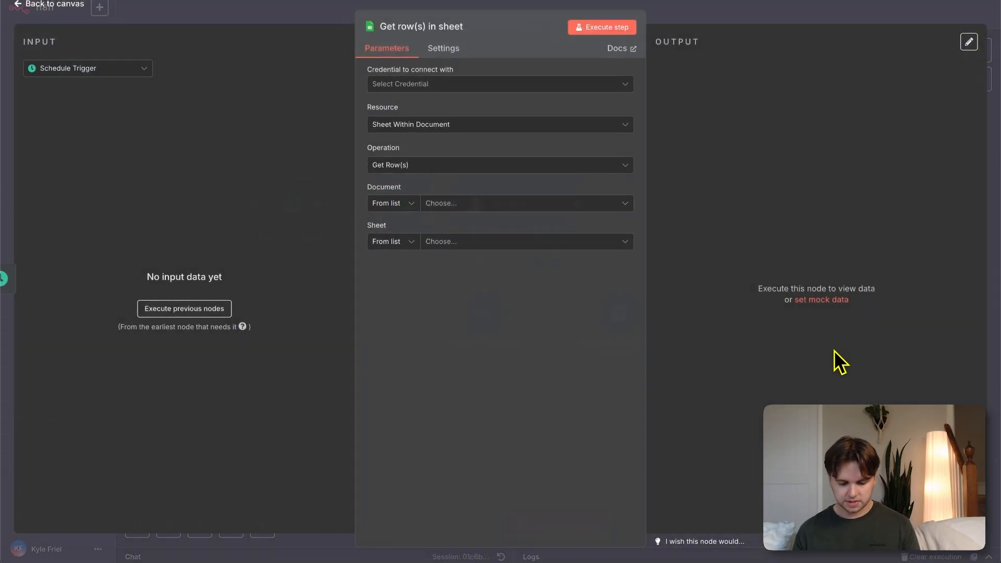
pyautogui.click(498, 84)
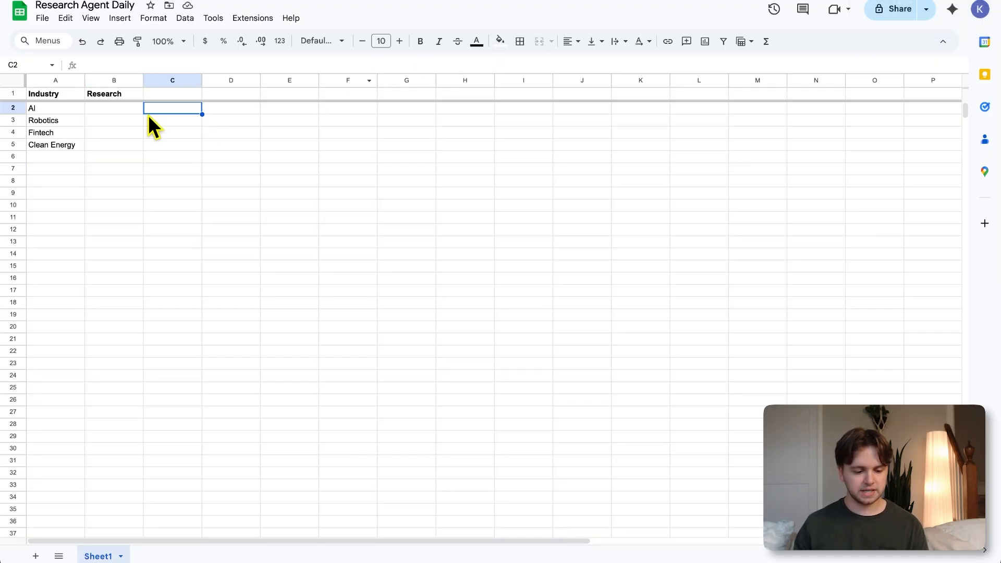
# Return from the Research Agent Daily sheet to the n8n workflow editor
pyautogui.click(113, 107)
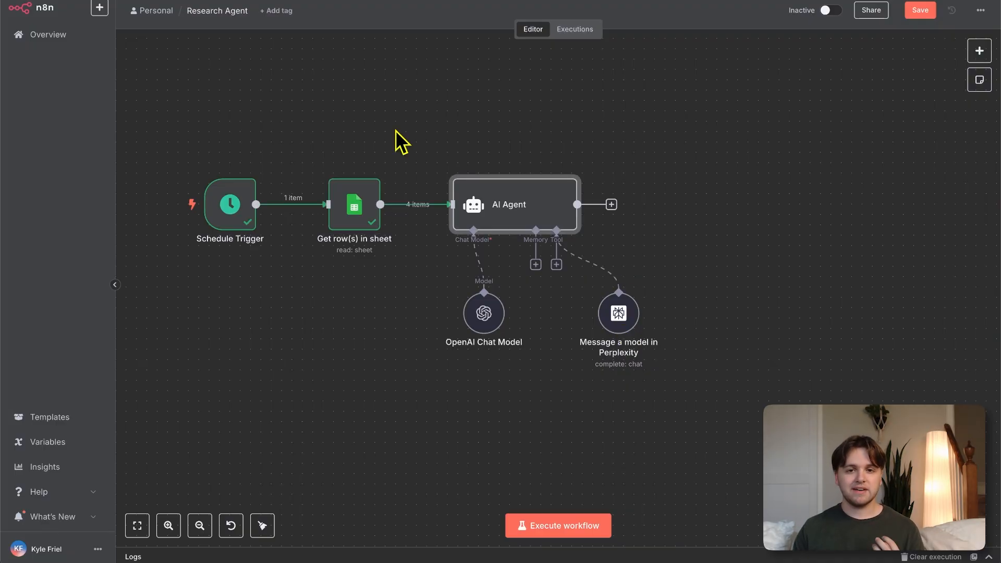
# Set the AI Agent's prompt to each row's Industry with a research-agent system message and execute the step
pyautogui.doubleClick(514, 205)
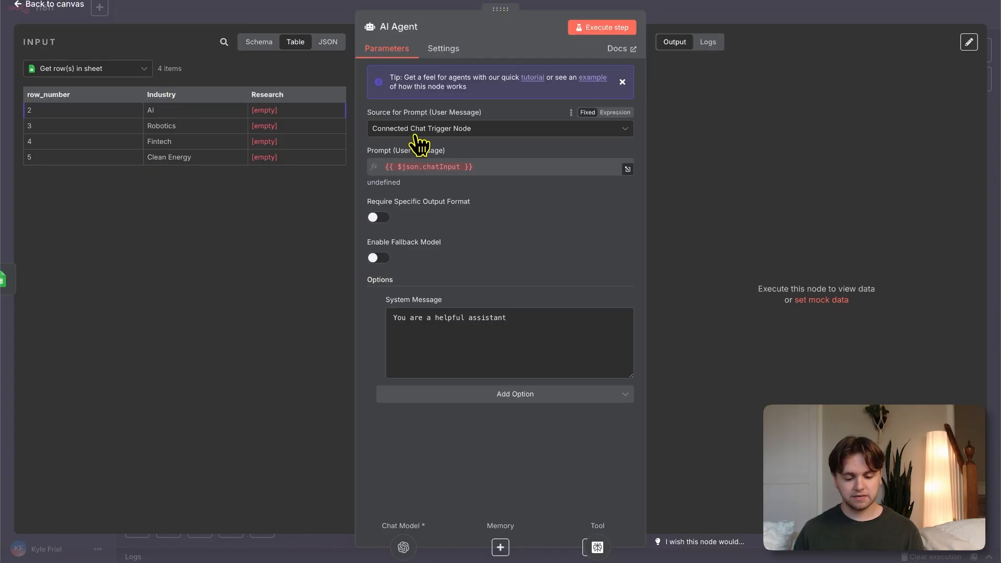
pyautogui.click(500, 128)
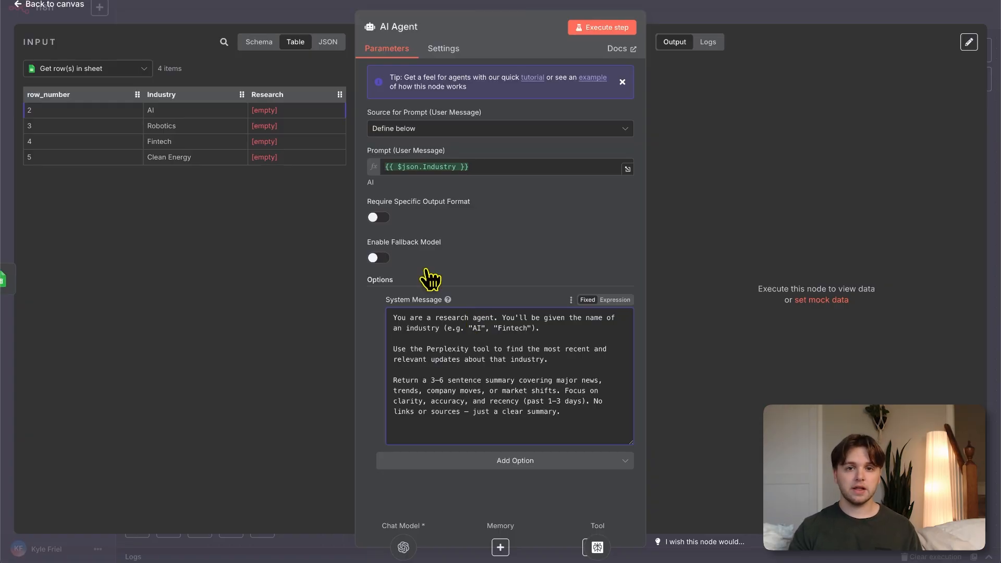
pyautogui.click(600, 28)
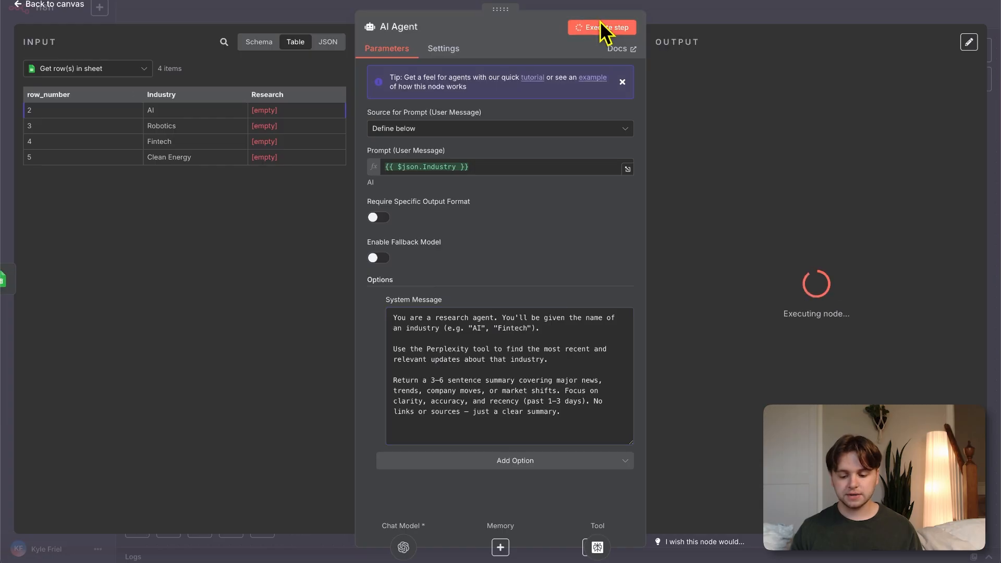
# Move between the canvas and the running AI Agent to watch the four-row research progress
pyautogui.click(601, 27)
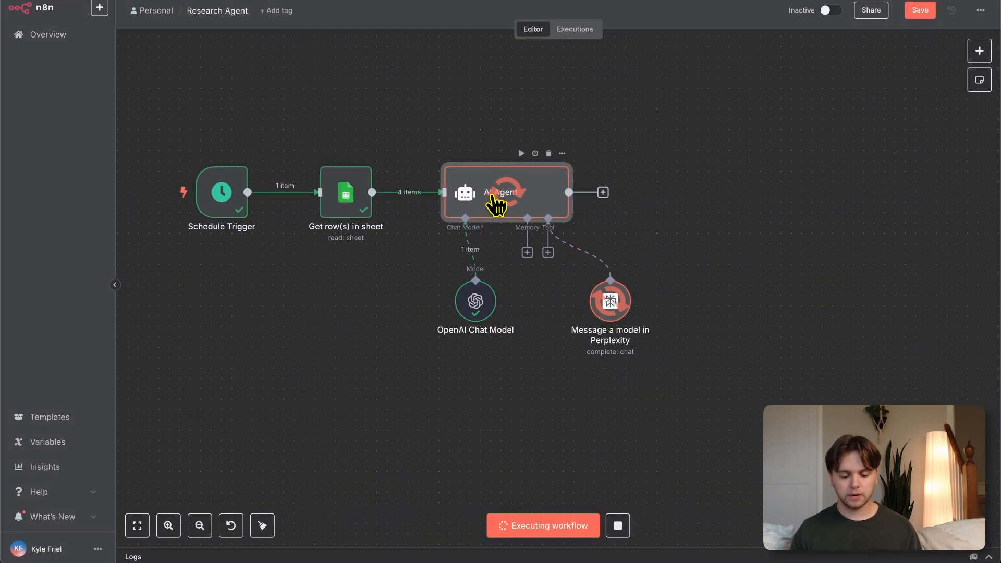
pyautogui.doubleClick(506, 193)
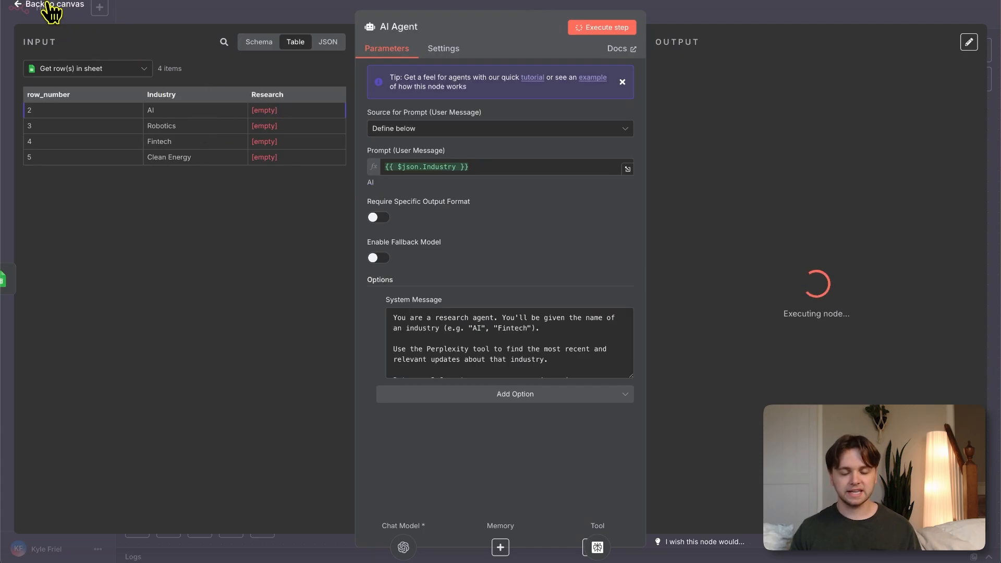
pyautogui.click(56, 5)
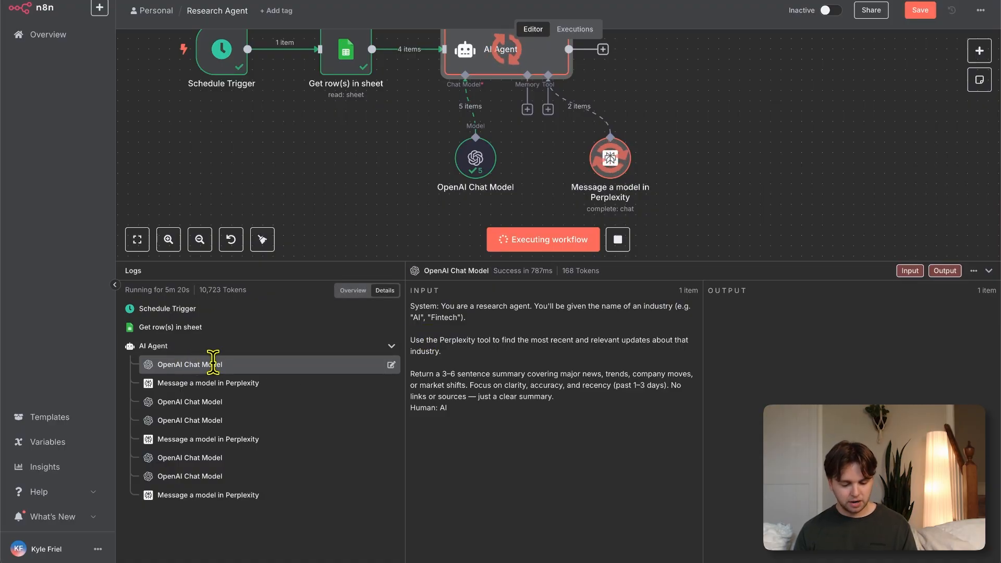
# Step through the log's Perplexity queries and chat-model summaries for AI and Robotics, then view the agent's summaries
pyautogui.click(208, 383)
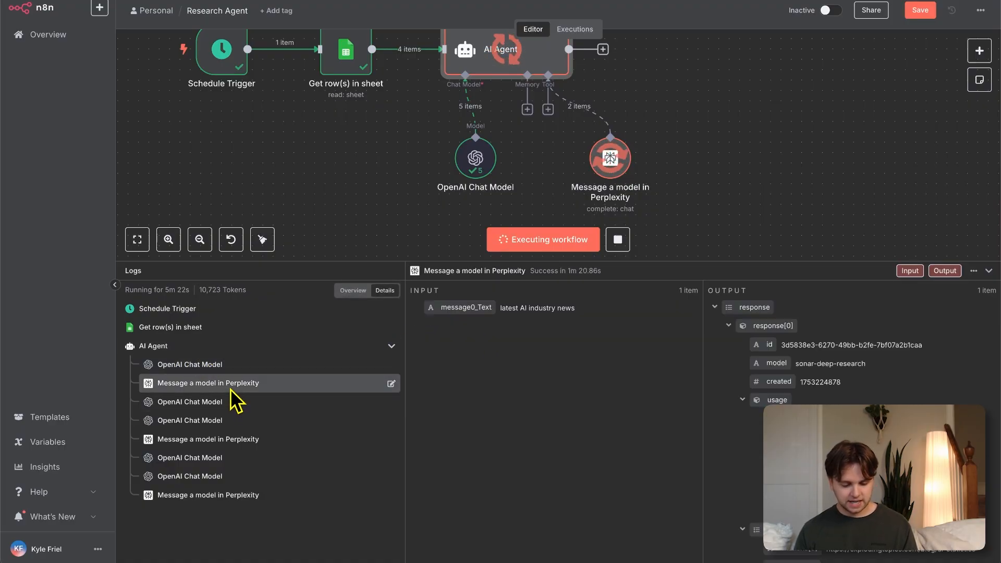
pyautogui.doubleClick(508, 307)
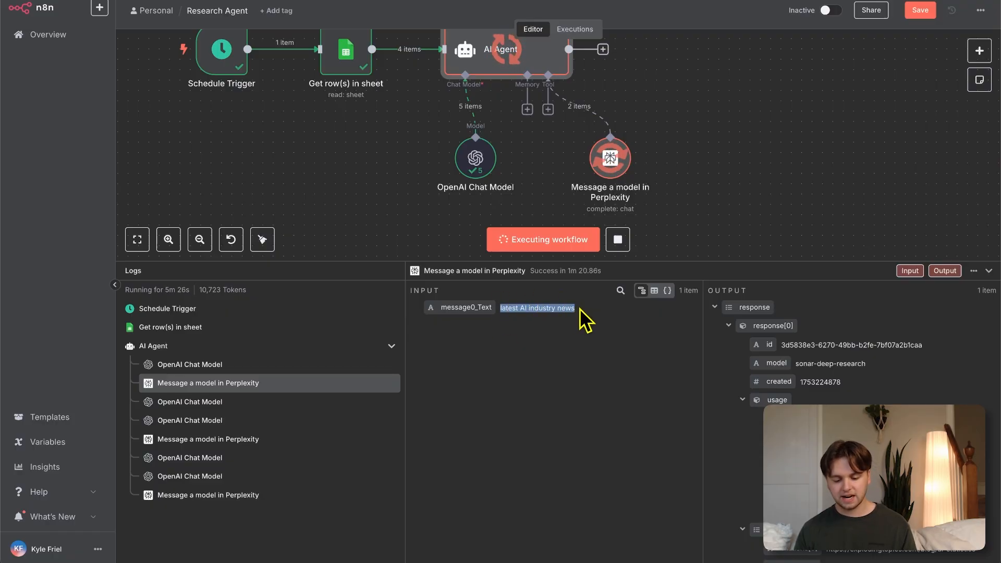
pyautogui.click(189, 401)
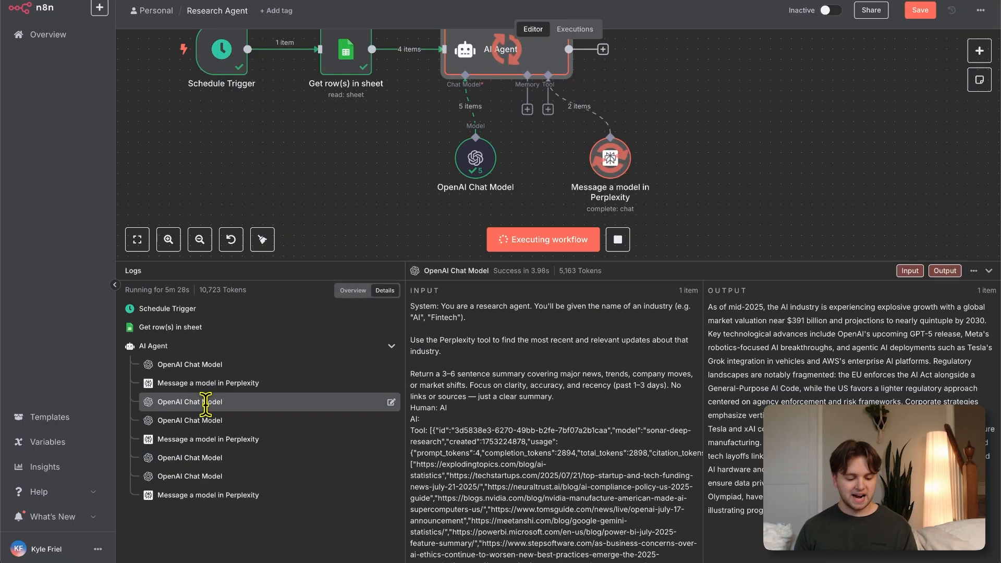
pyautogui.click(188, 421)
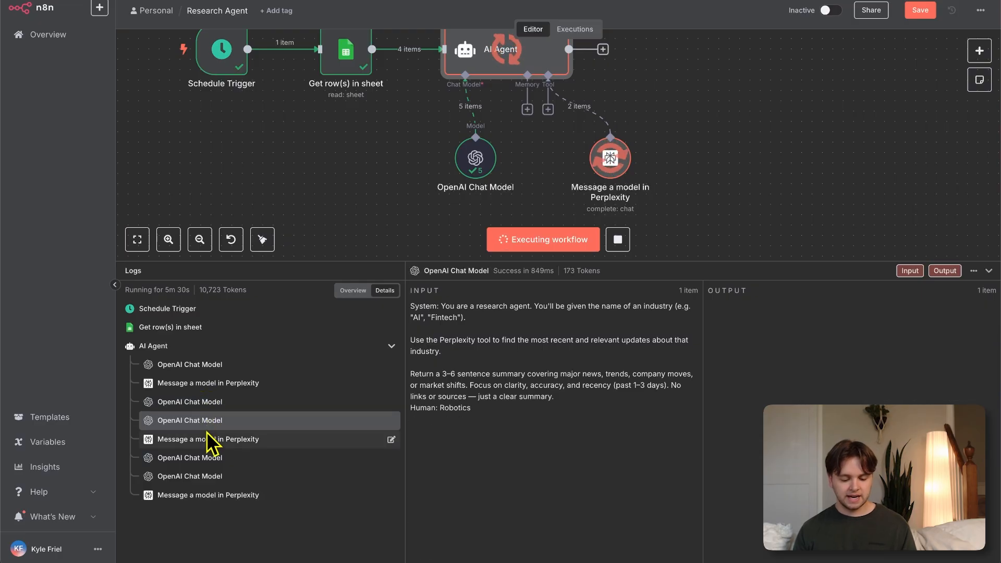
pyautogui.click(207, 439)
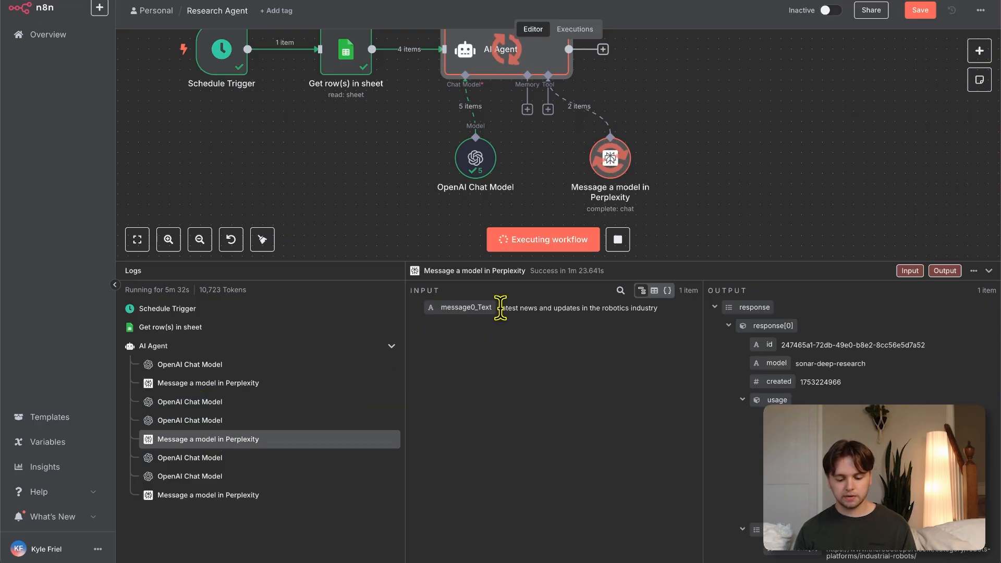
pyautogui.moveTo(502, 307); pyautogui.dragTo(656, 308)
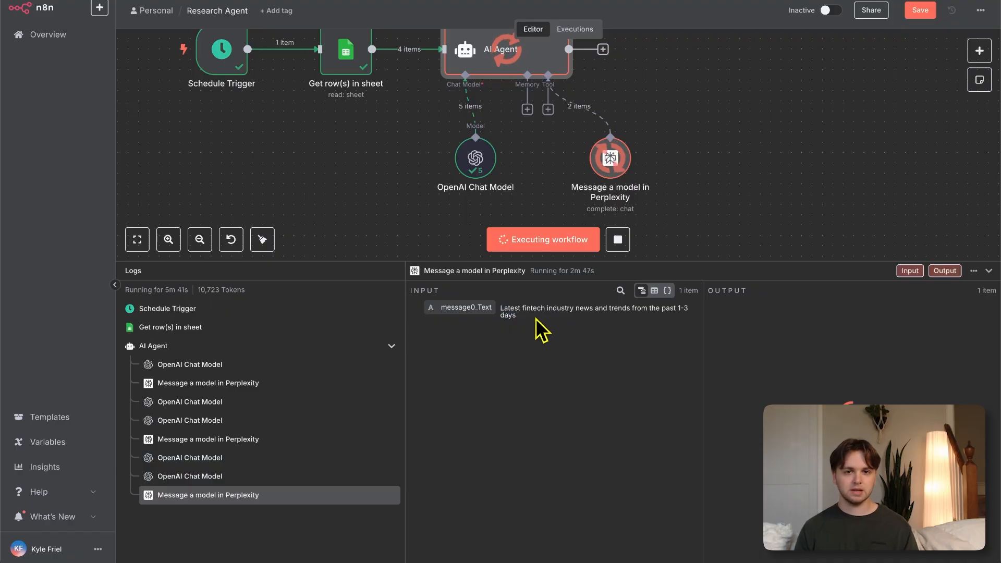
pyautogui.doubleClick(501, 50)
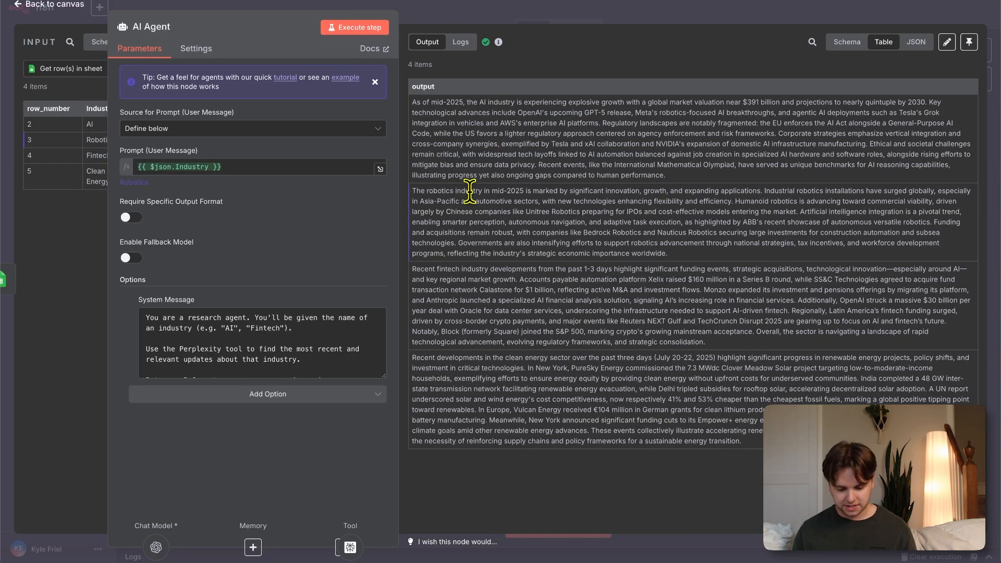
# Return to the canvas after reviewing the AI Agent's four industry summaries
pyautogui.click(29, 156)
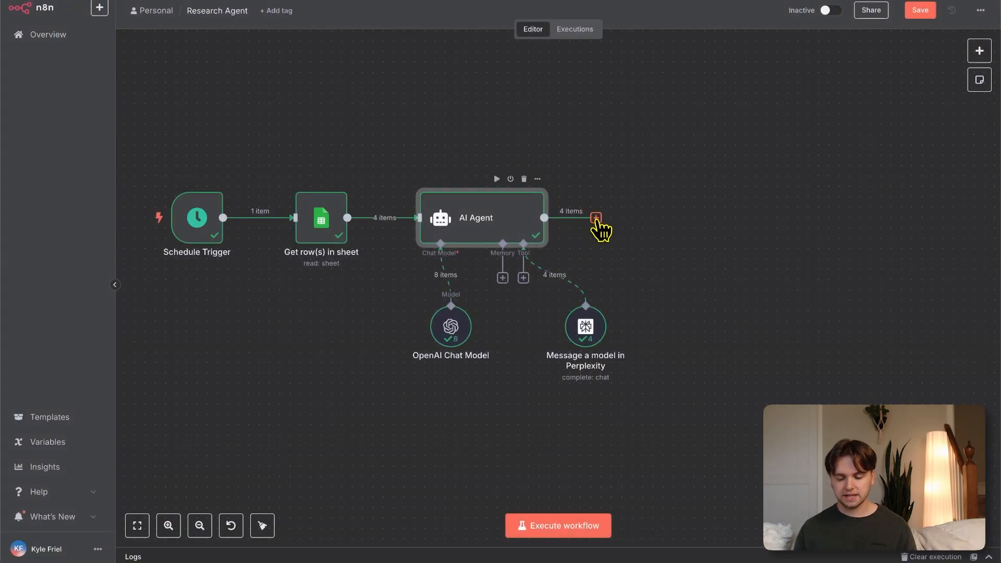
# Add a Google Sheets 'Append or update row' step on Research Agent Daily/Sheet1, matching Industry and mapping Research to $json.output
pyautogui.click(595, 217)
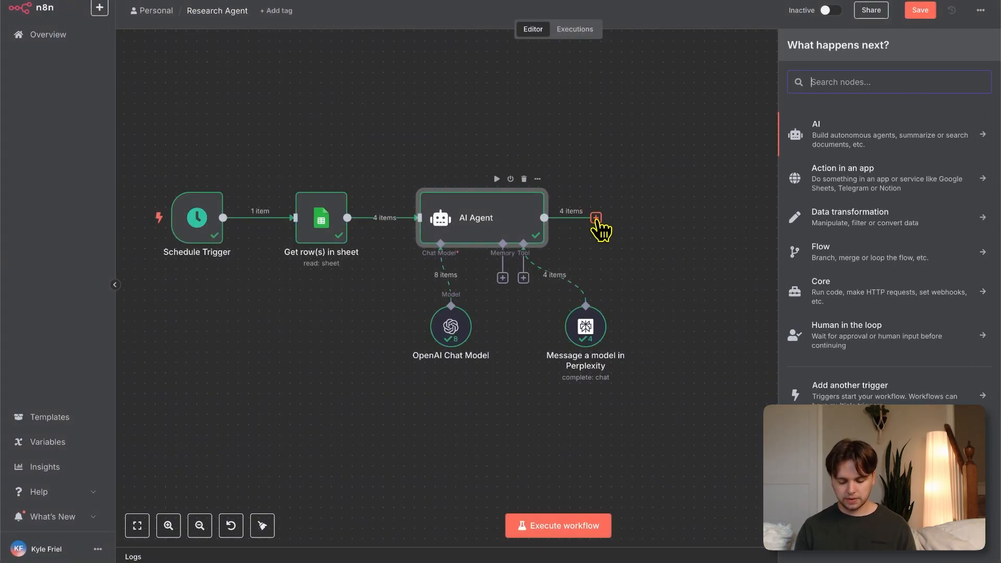
pyautogui.click(596, 214)
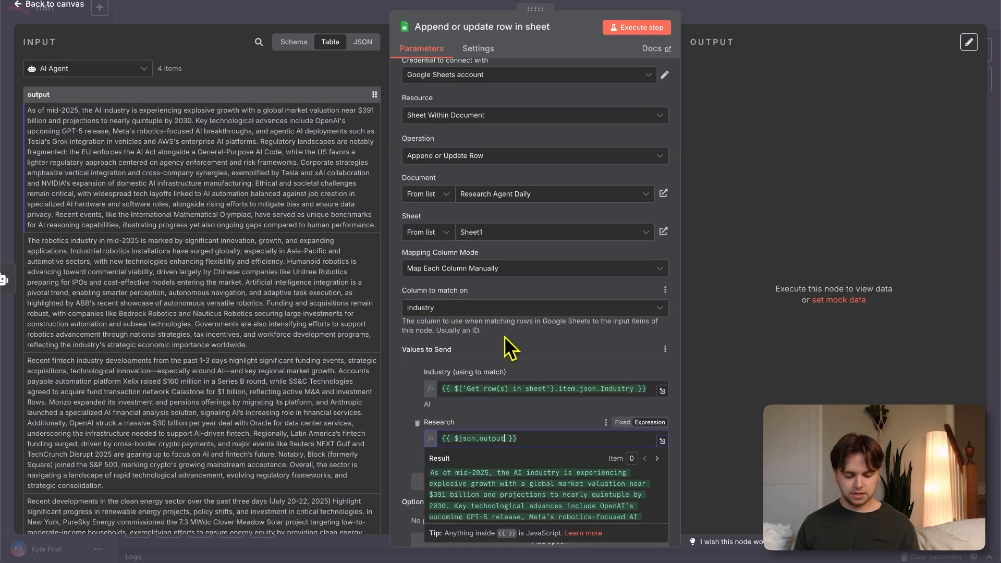
pyautogui.click(636, 27)
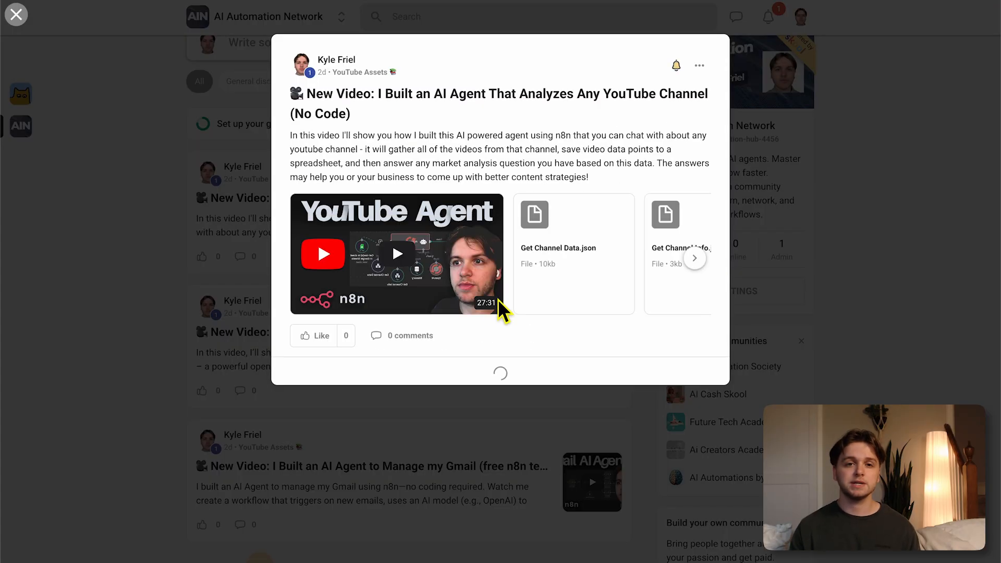
pyautogui.click(694, 257)
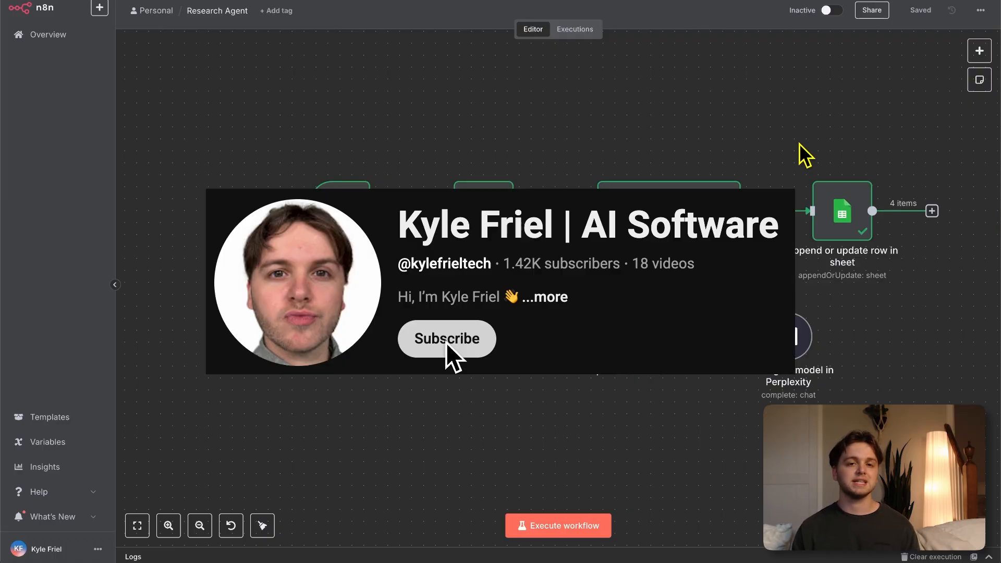
pyautogui.click(446, 337)
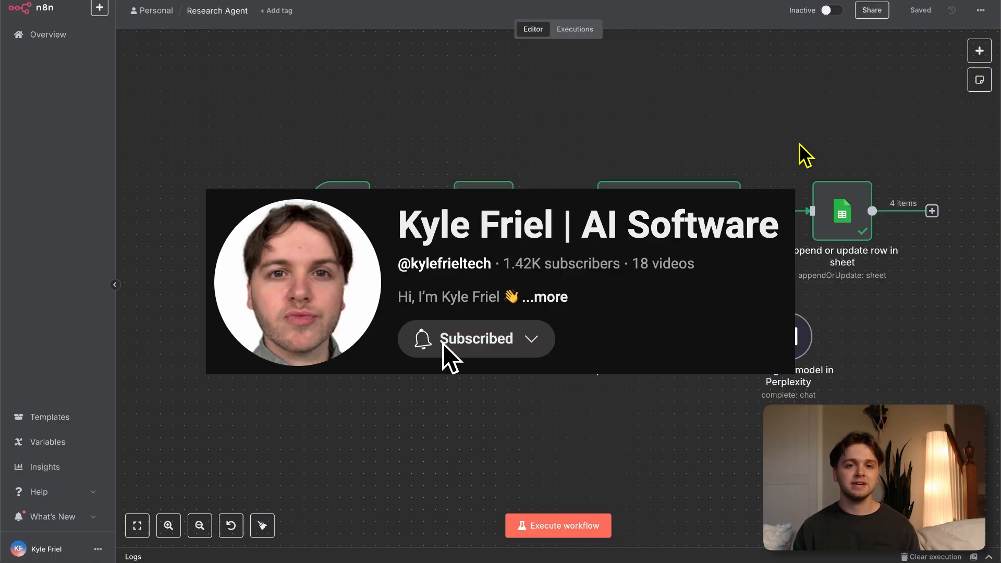